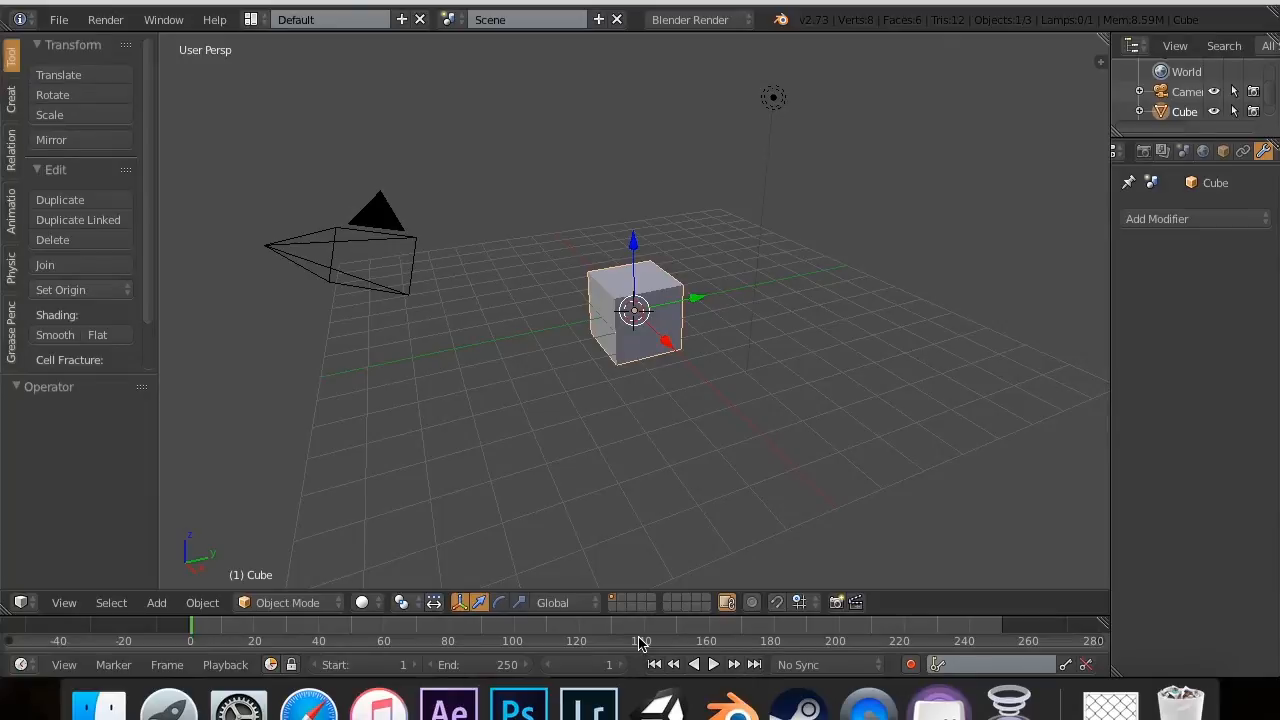
Add a Wireframe modifier to the cube and drag its Thickness up for thicker beams
left_click(1156, 218)
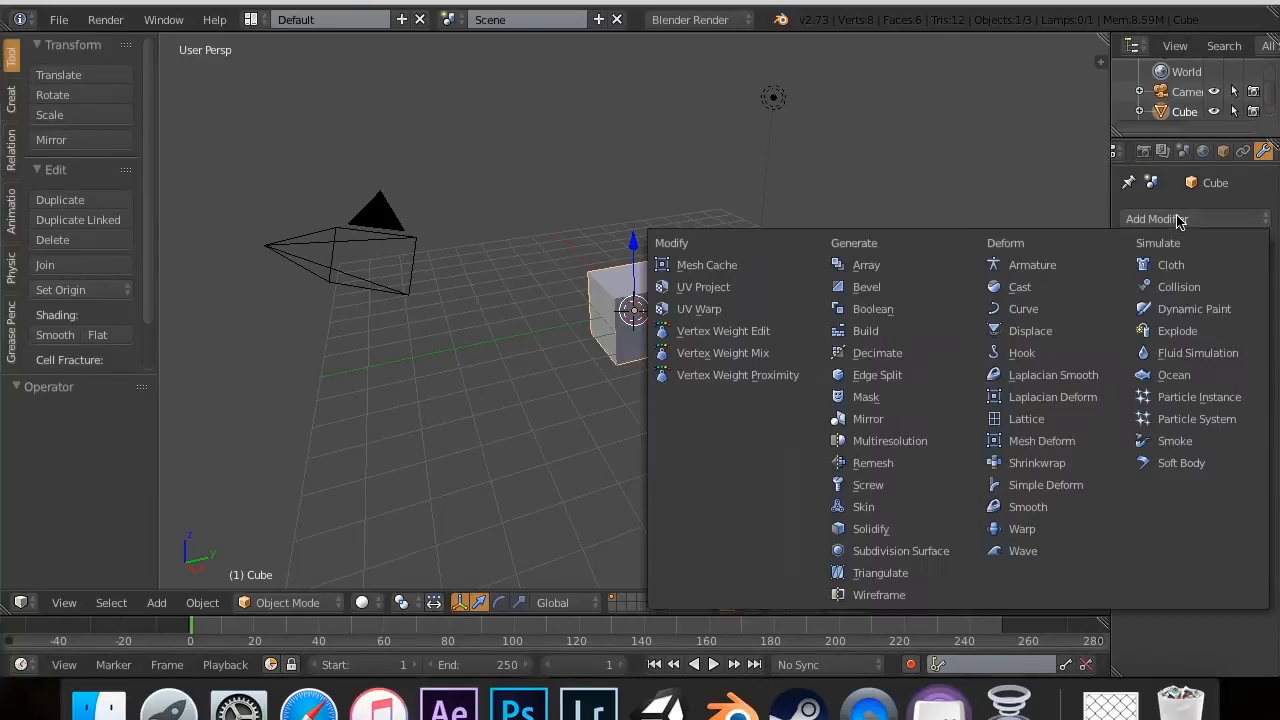
mouse_move(866, 264)
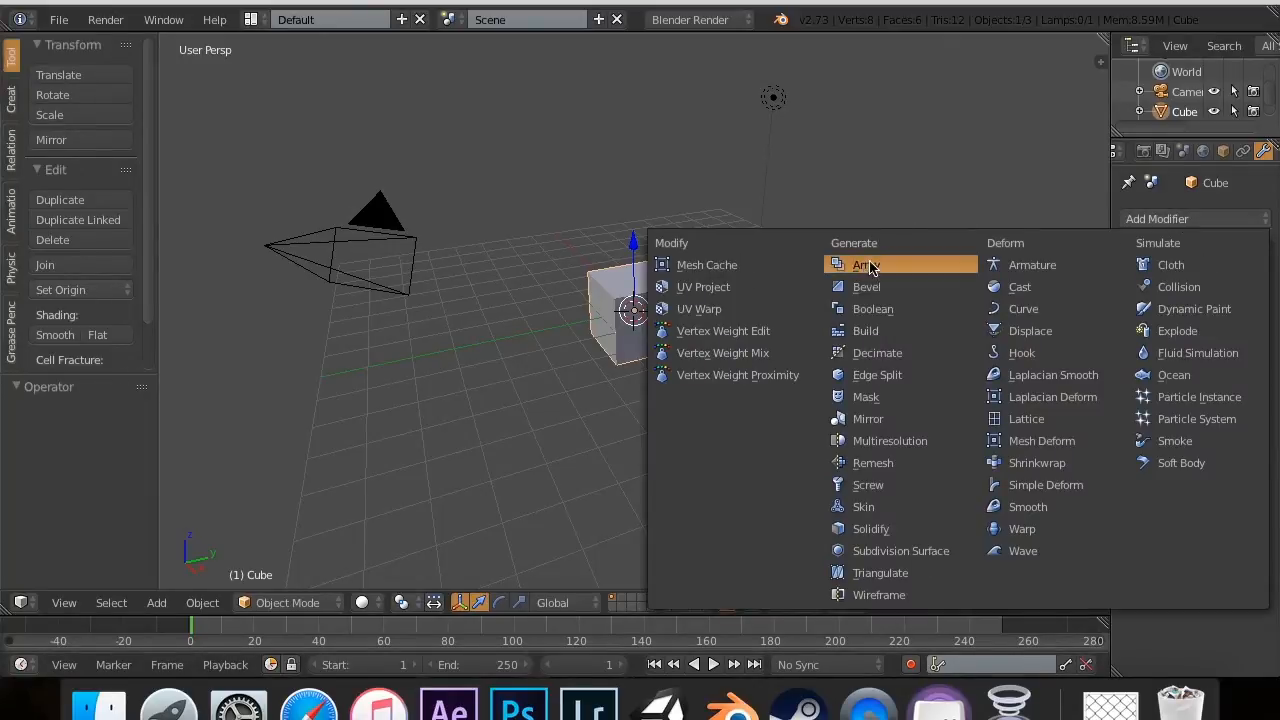
mouse_move(866, 288)
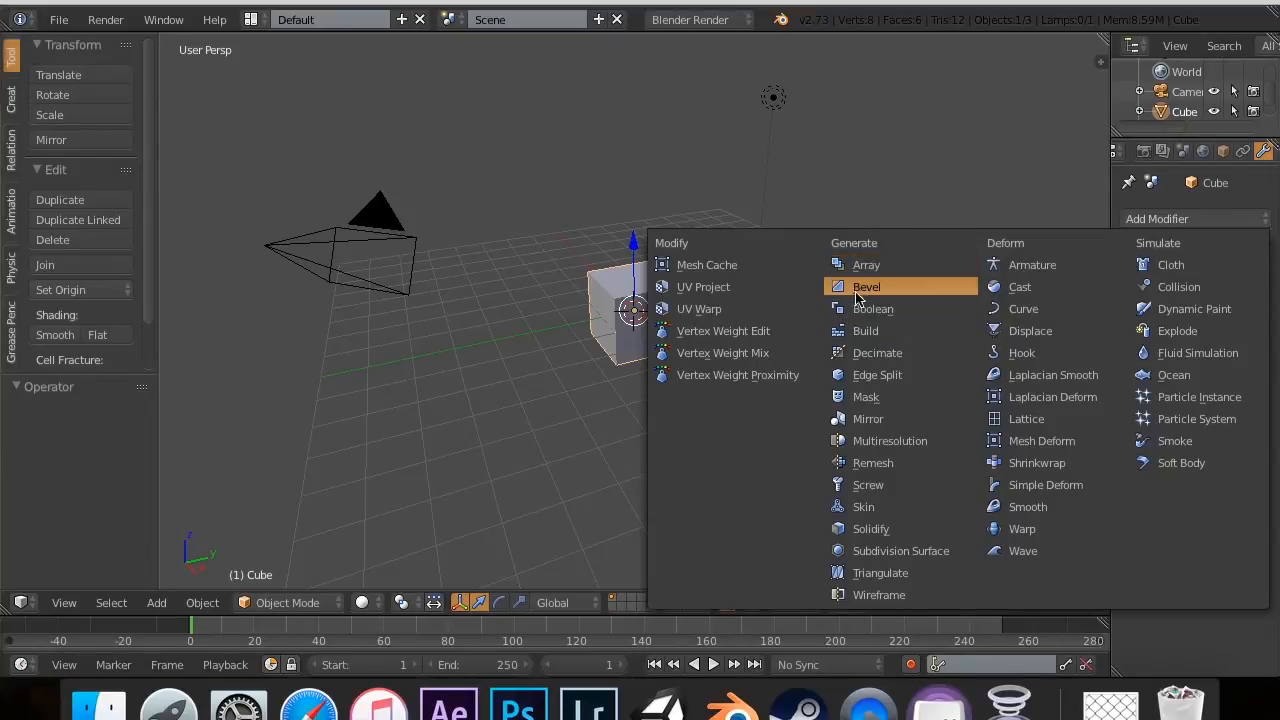
mouse_move(878, 594)
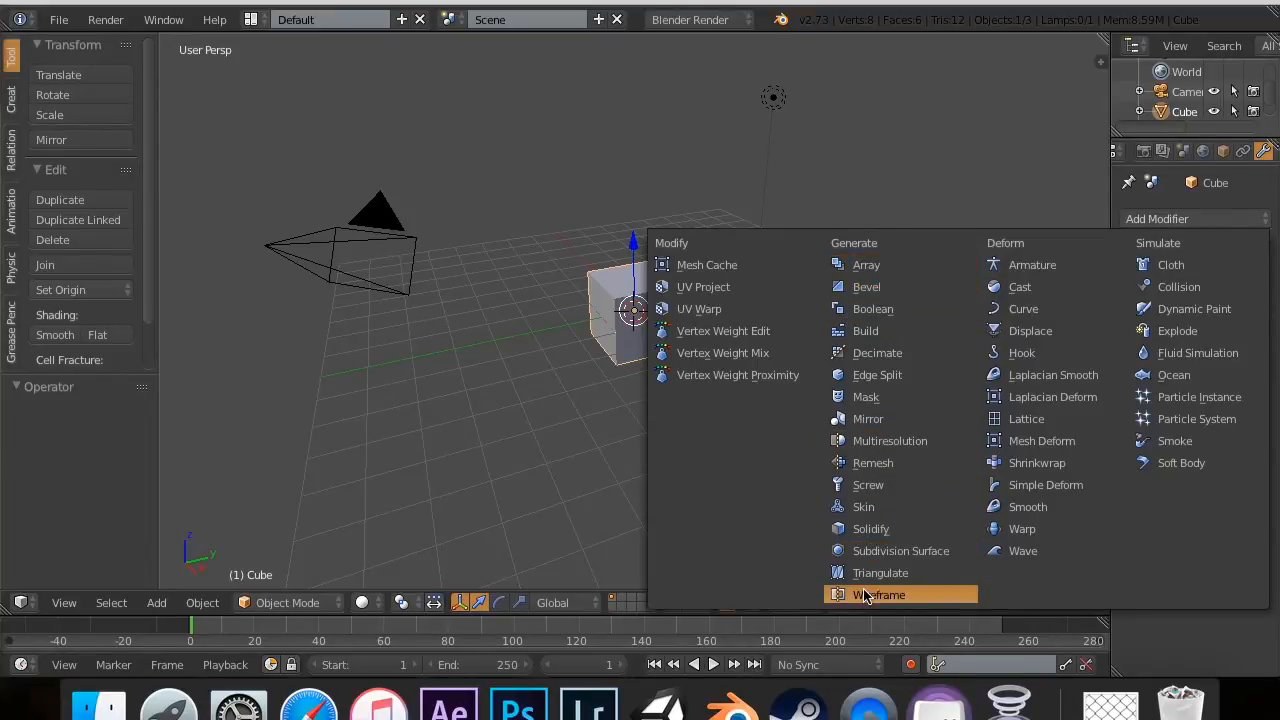
mouse_move(878, 594)
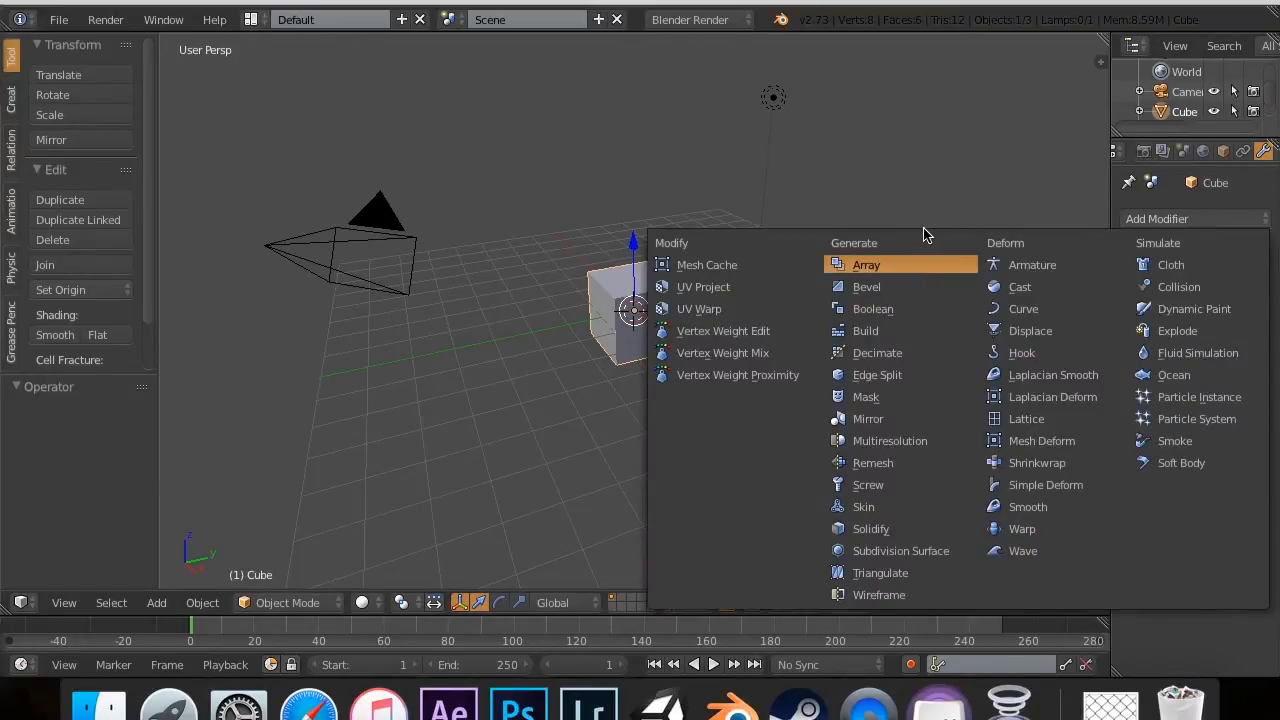
mouse_move(878, 594)
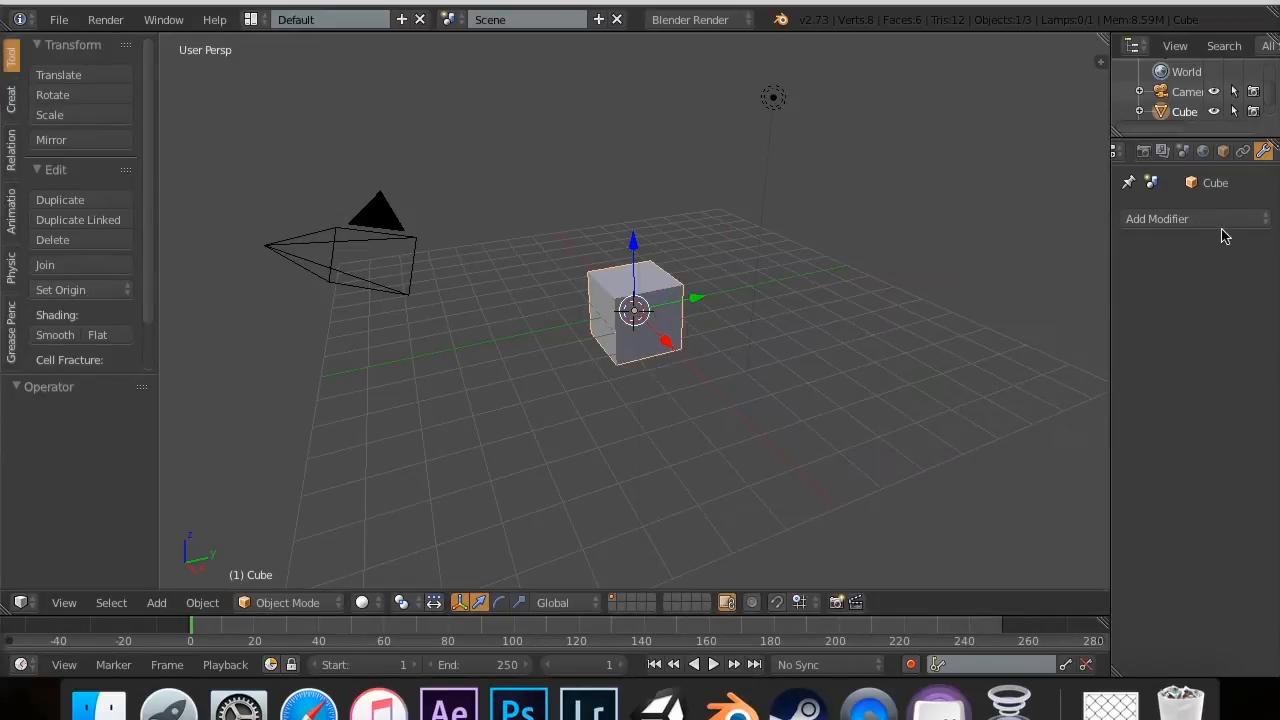
mouse_move(1210, 224)
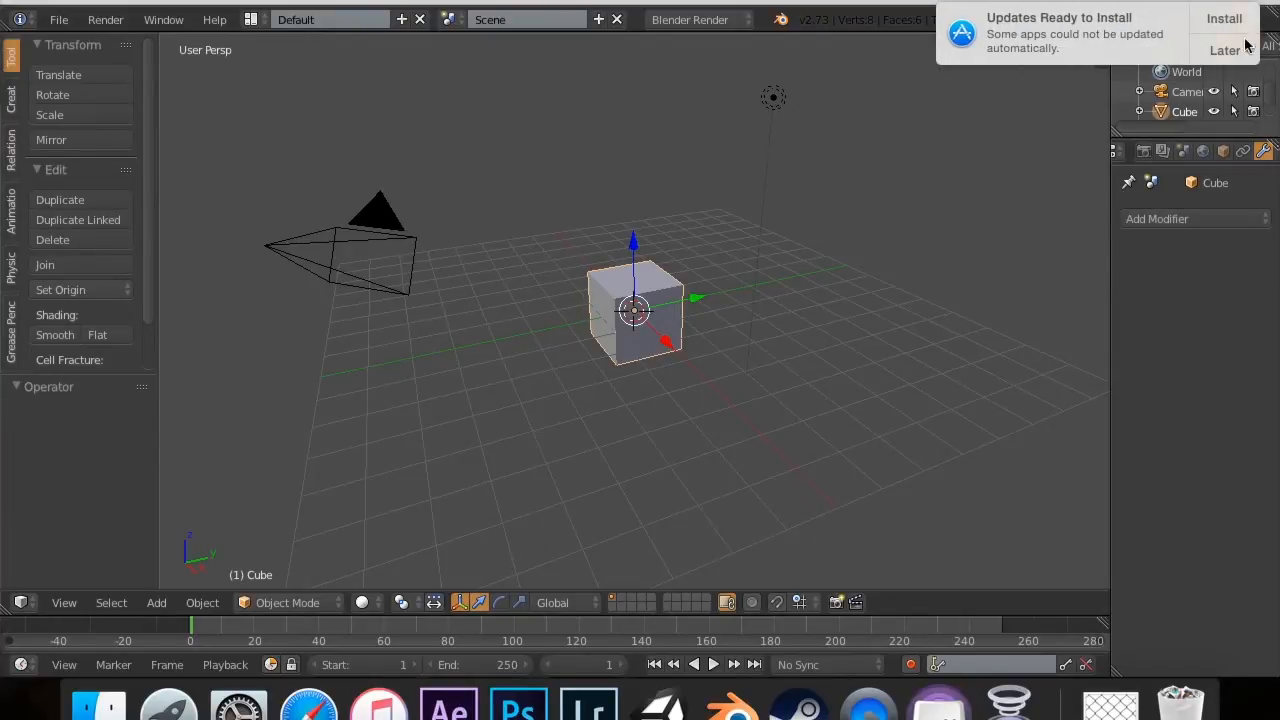
left_click(1224, 50)
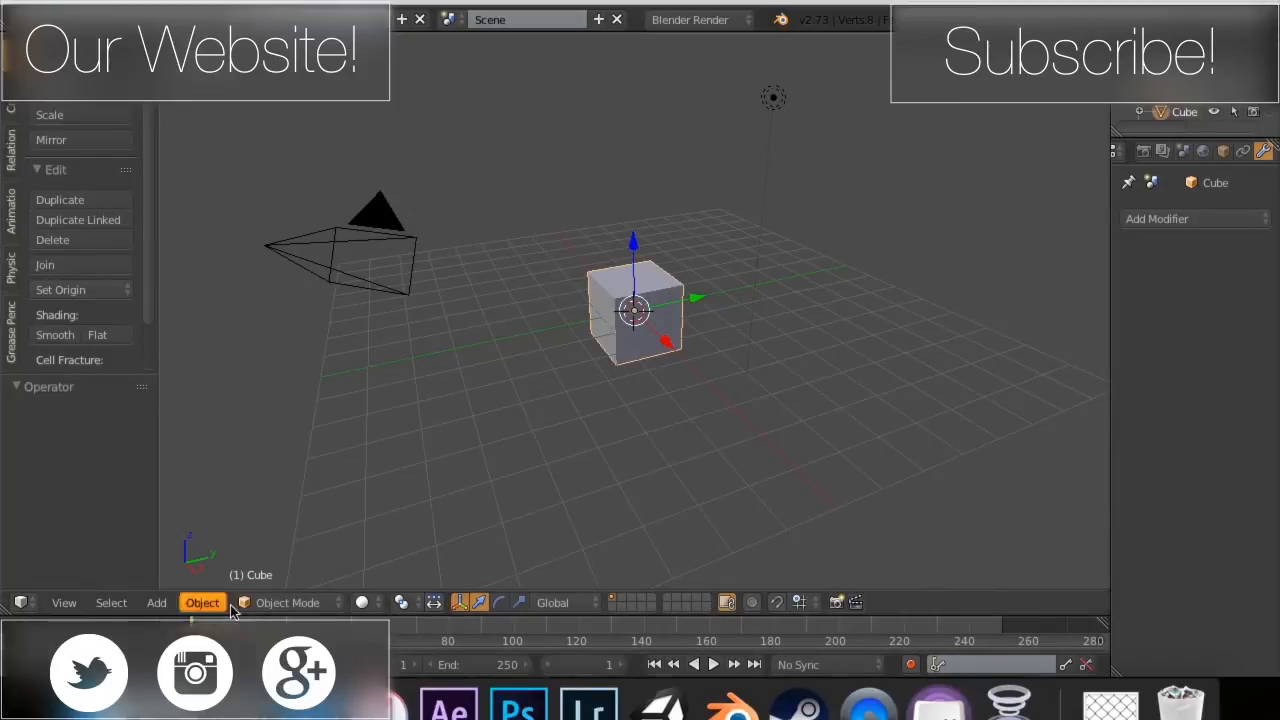
mouse_move(664, 278)
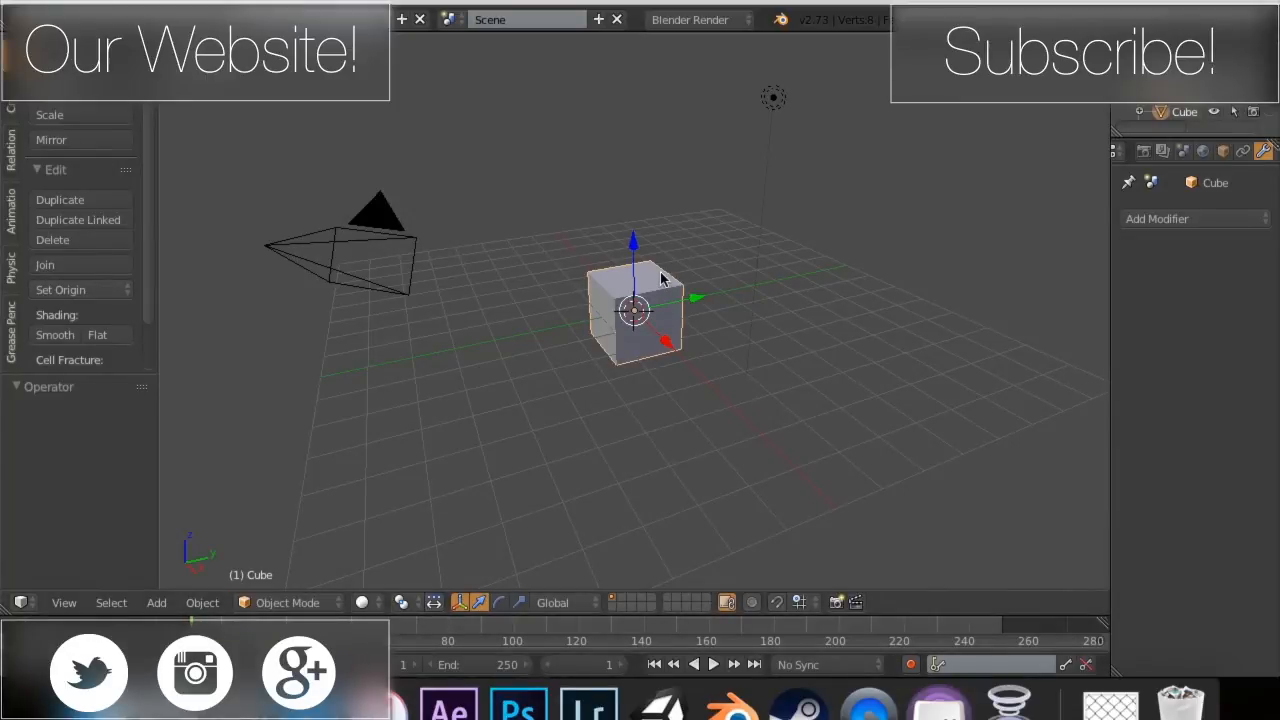
mouse_move(808, 294)
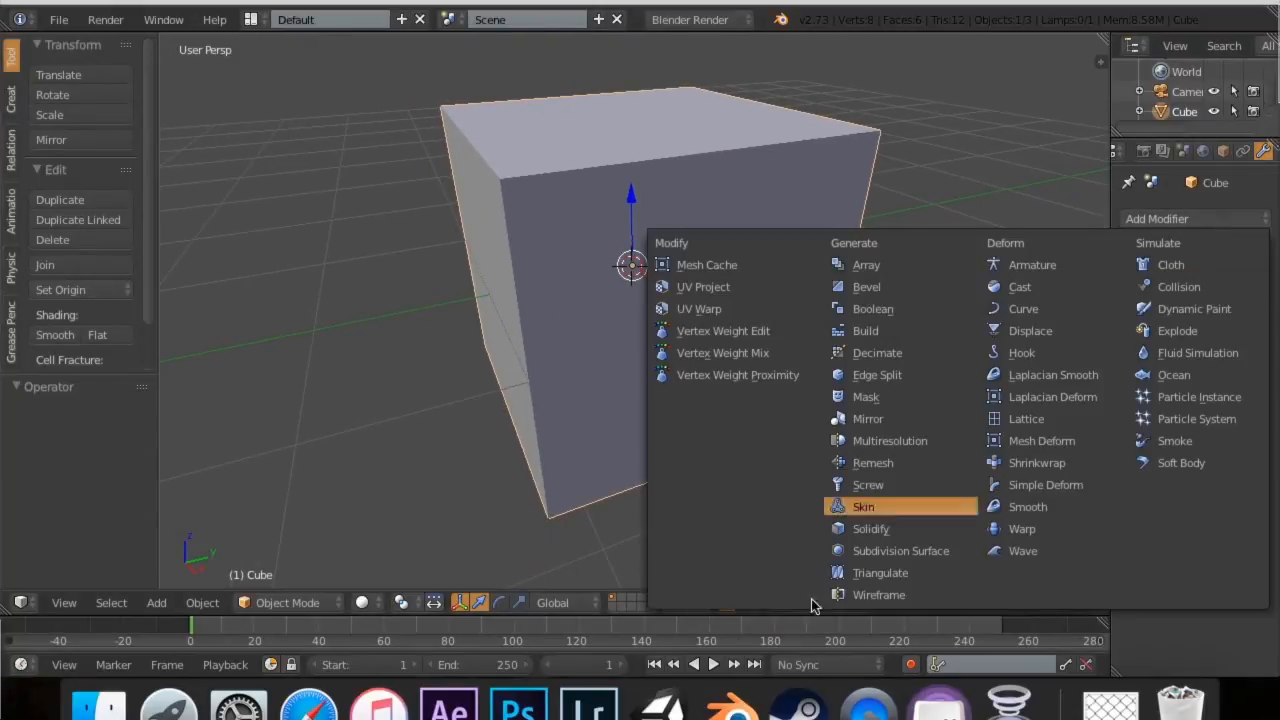
left_click(878, 594)
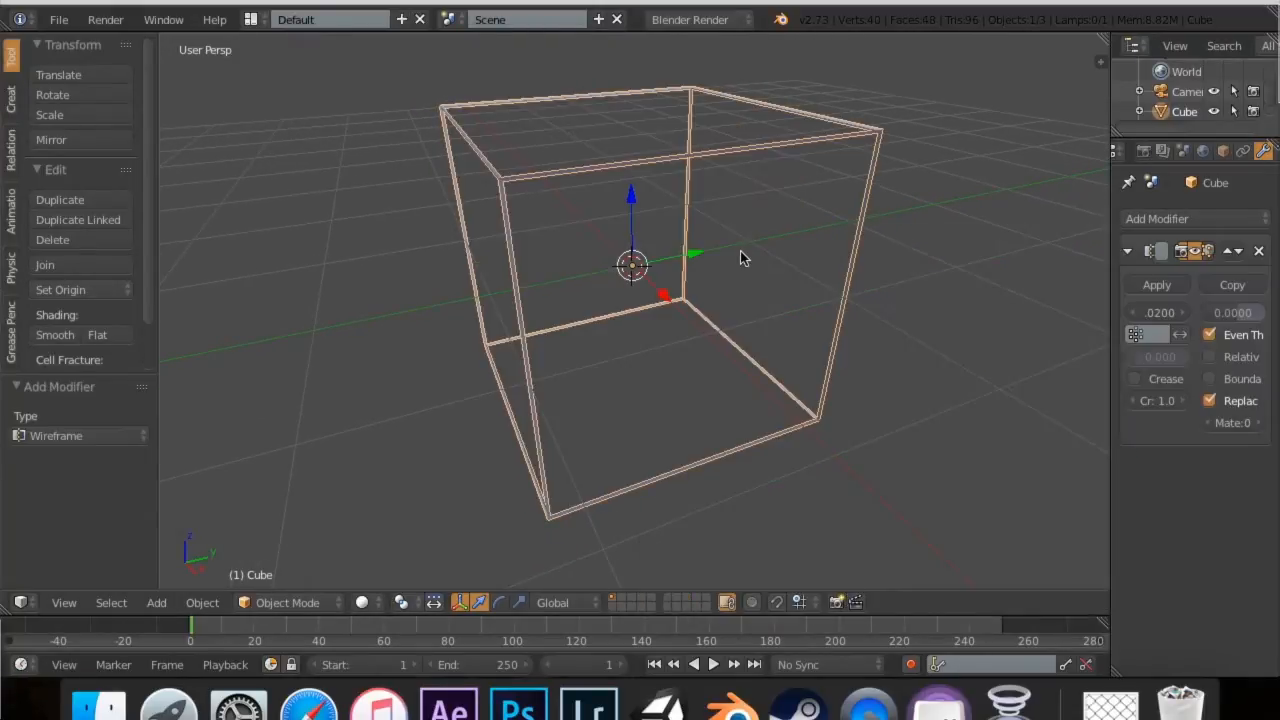
mouse_move(1092, 320)
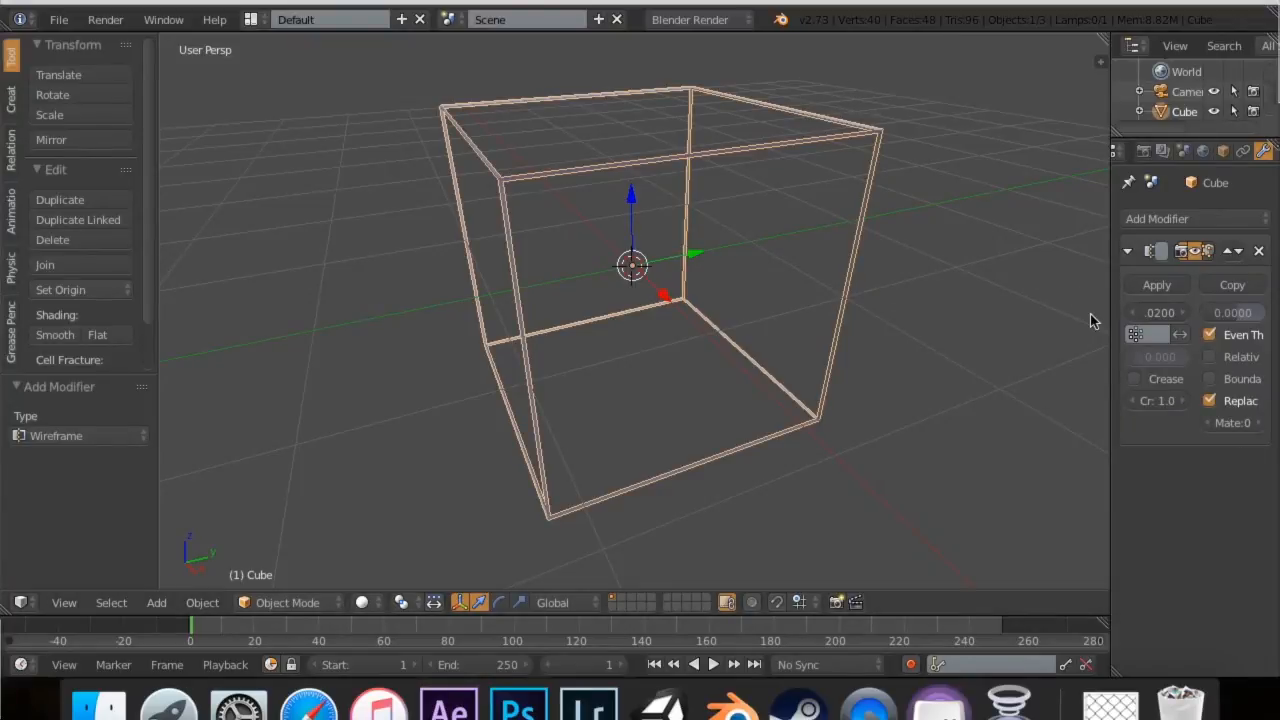
mouse_move(824, 78)
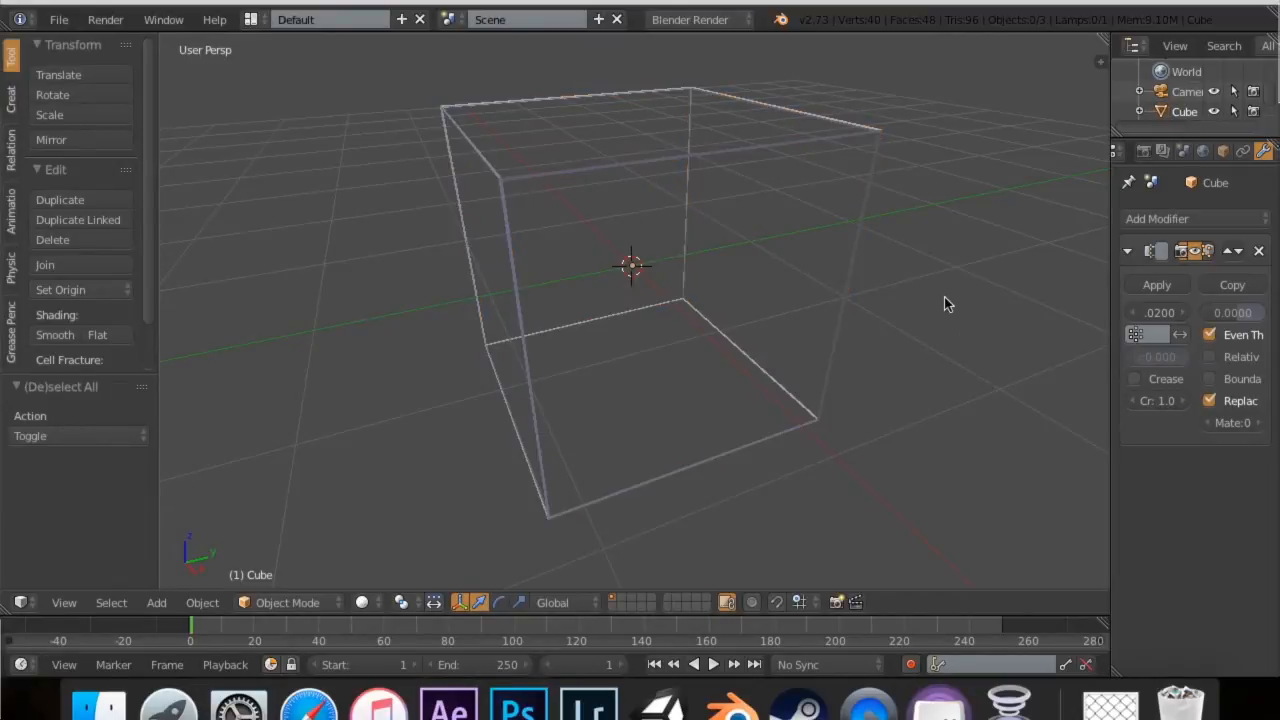
left_click_drag(630, 270, 656, 276)
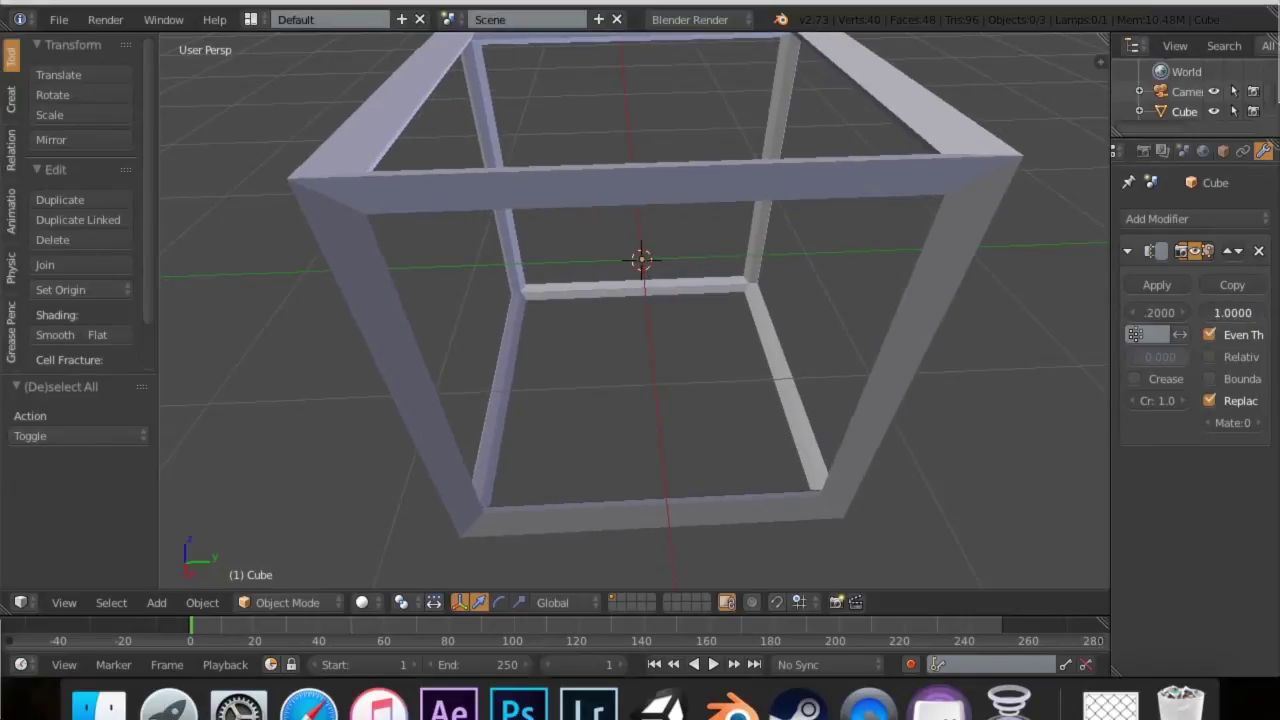
Toggle Even and Relative Thickness, ending with even thickness on and relative off
left_click(1232, 312)
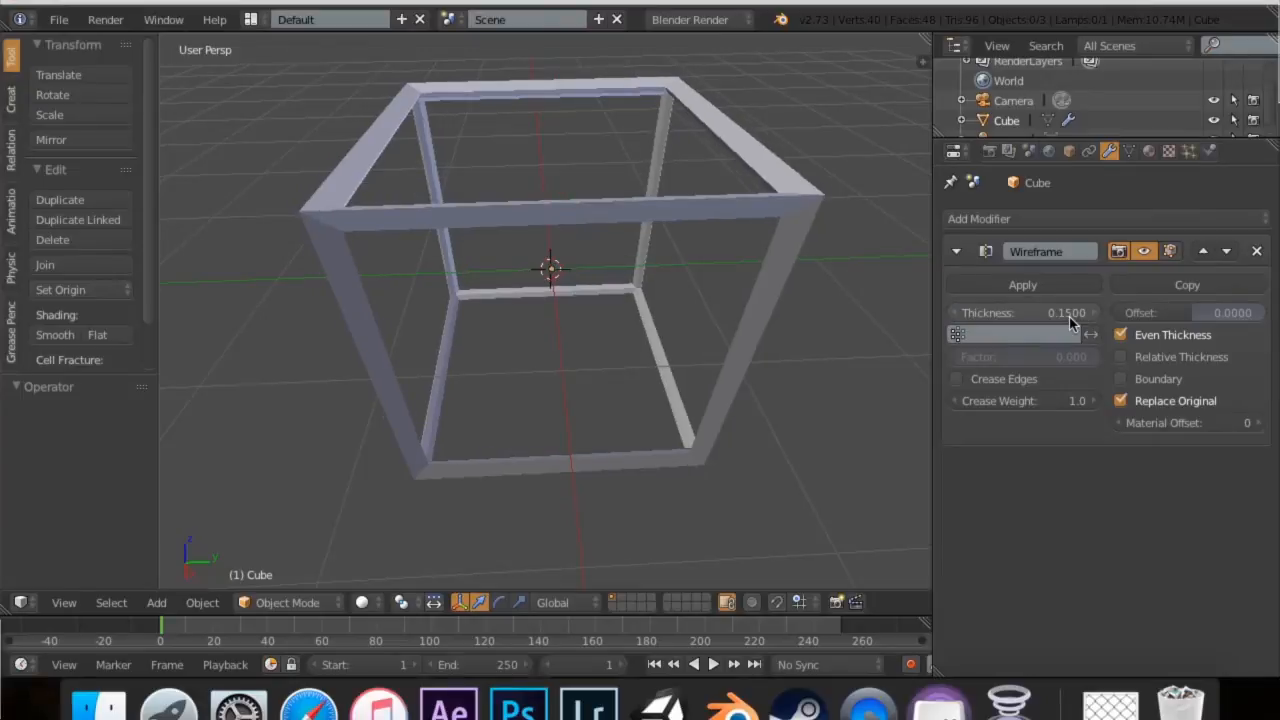
left_click(1120, 356)
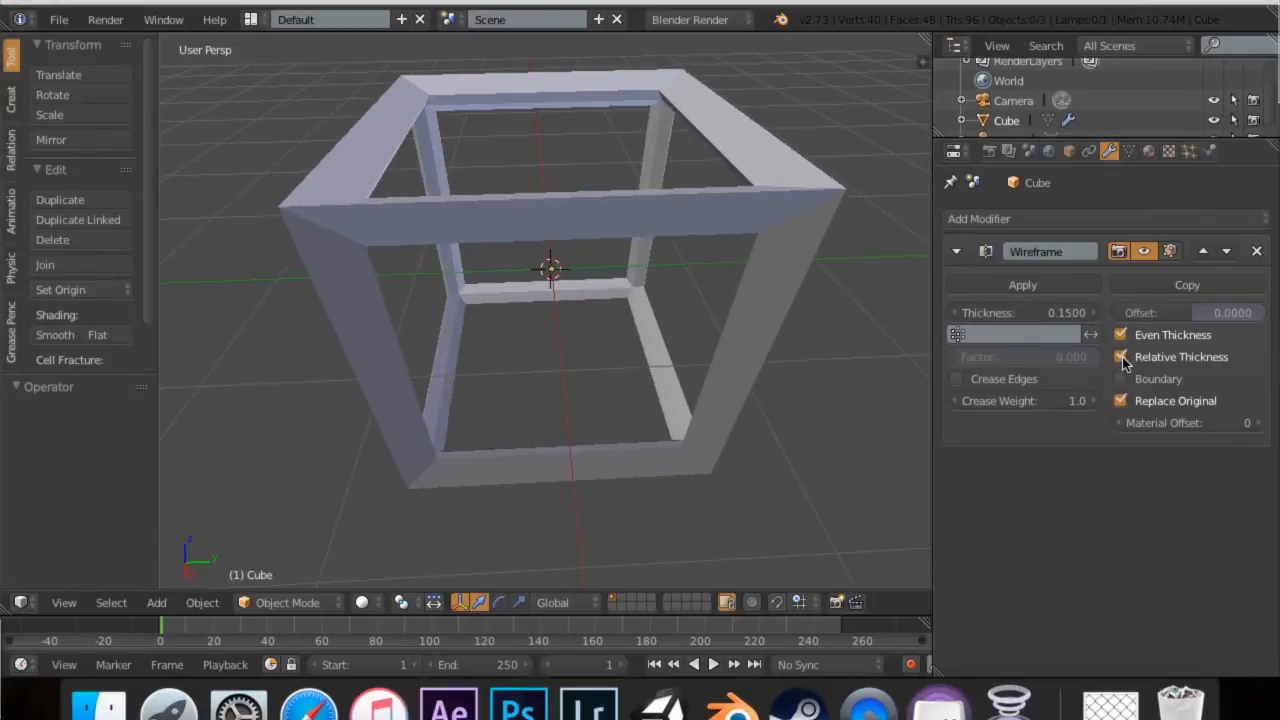
left_click(1120, 334)
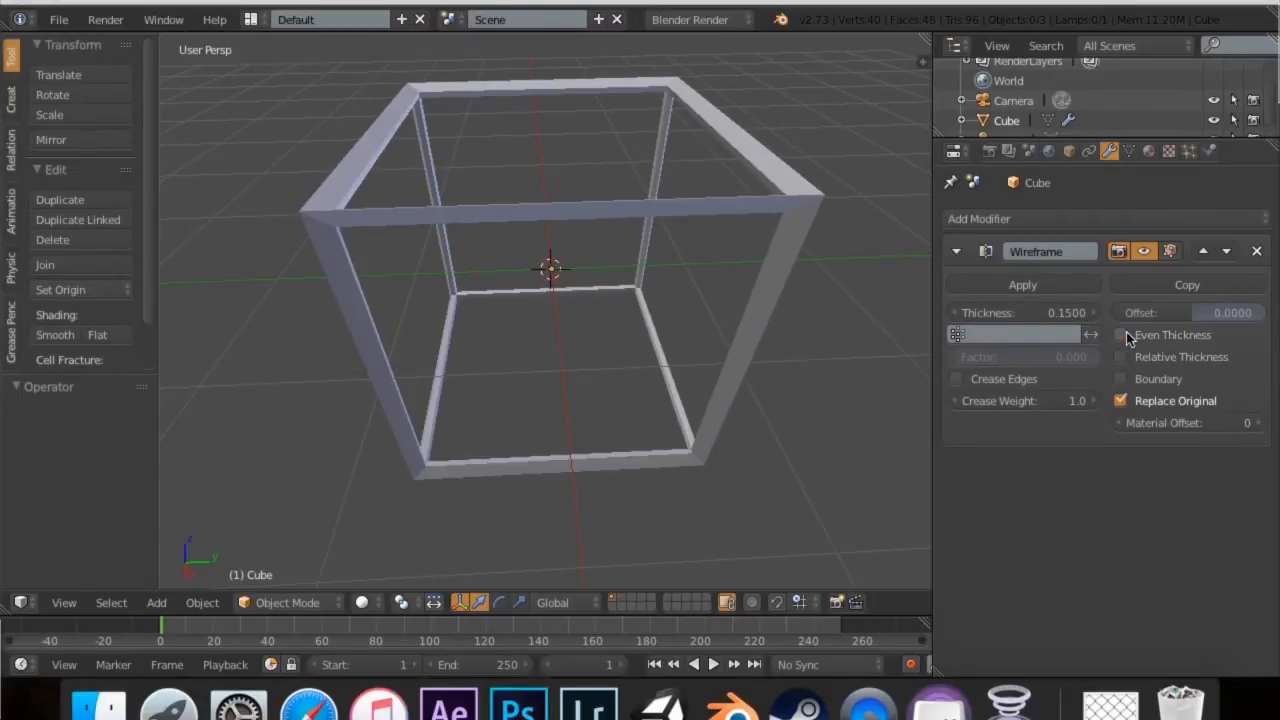
left_click(1120, 334)
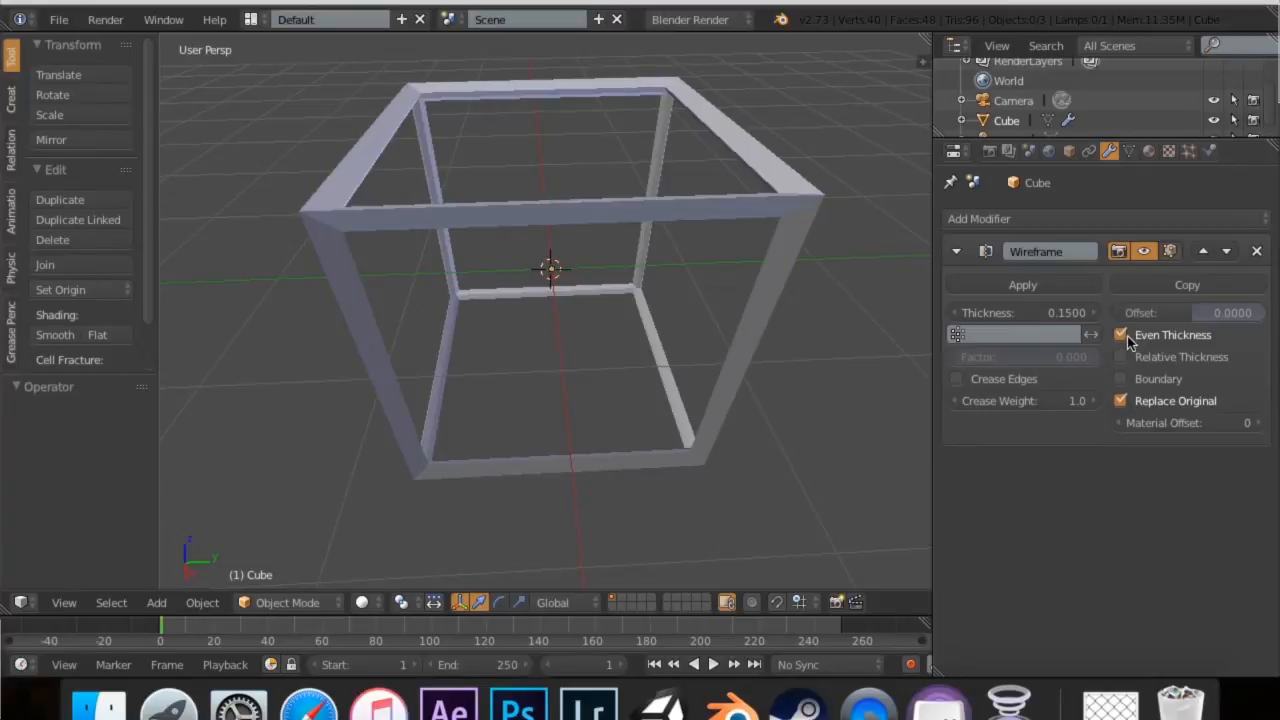
mouse_move(1144, 414)
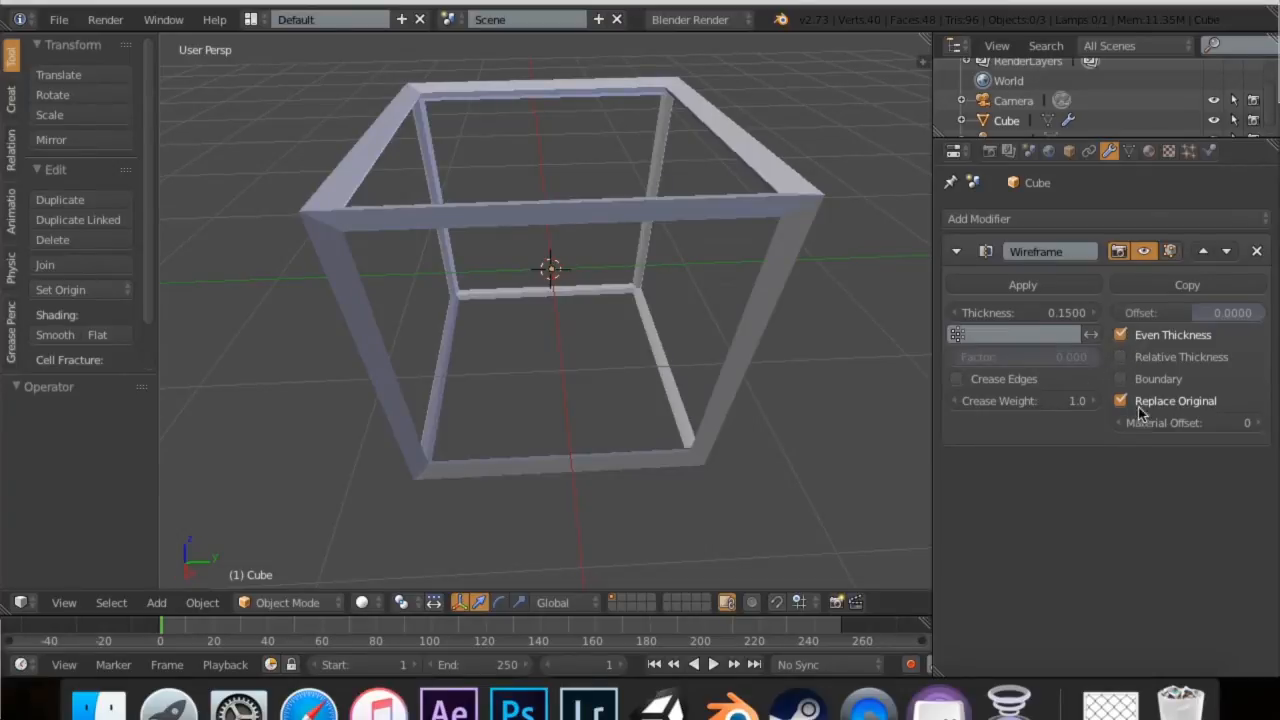
left_click(1120, 356)
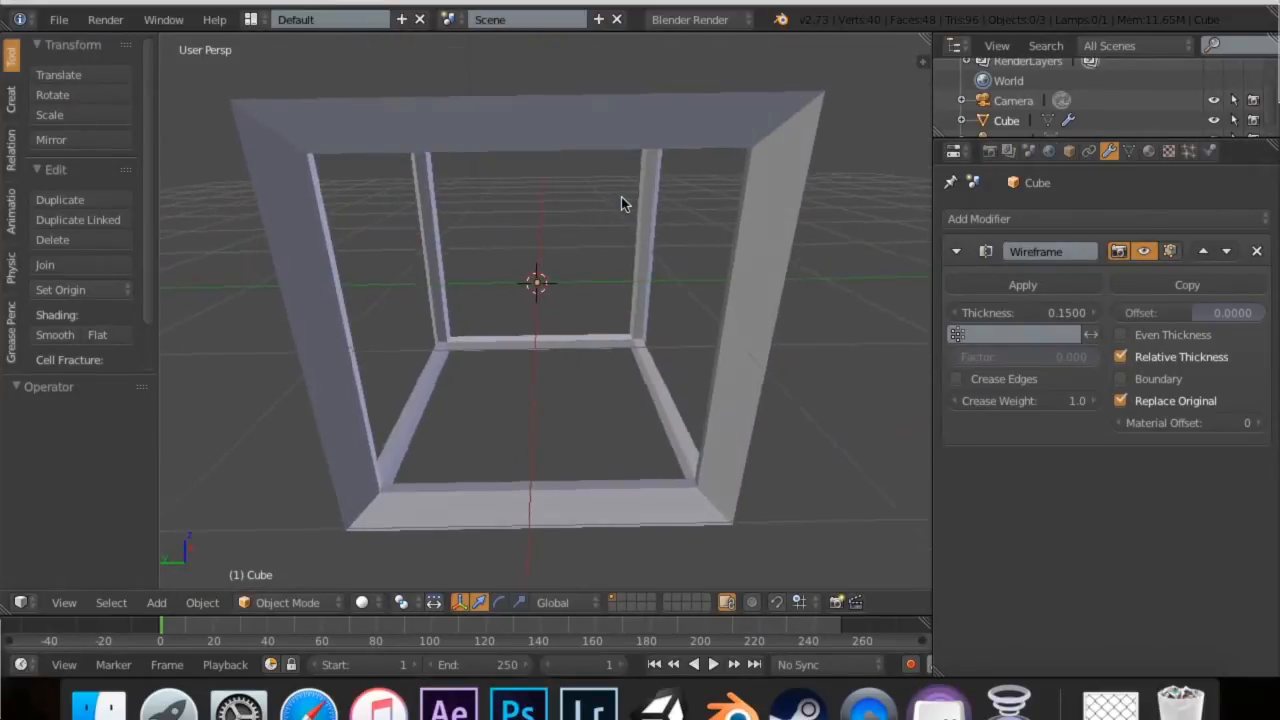
left_click(1120, 334)
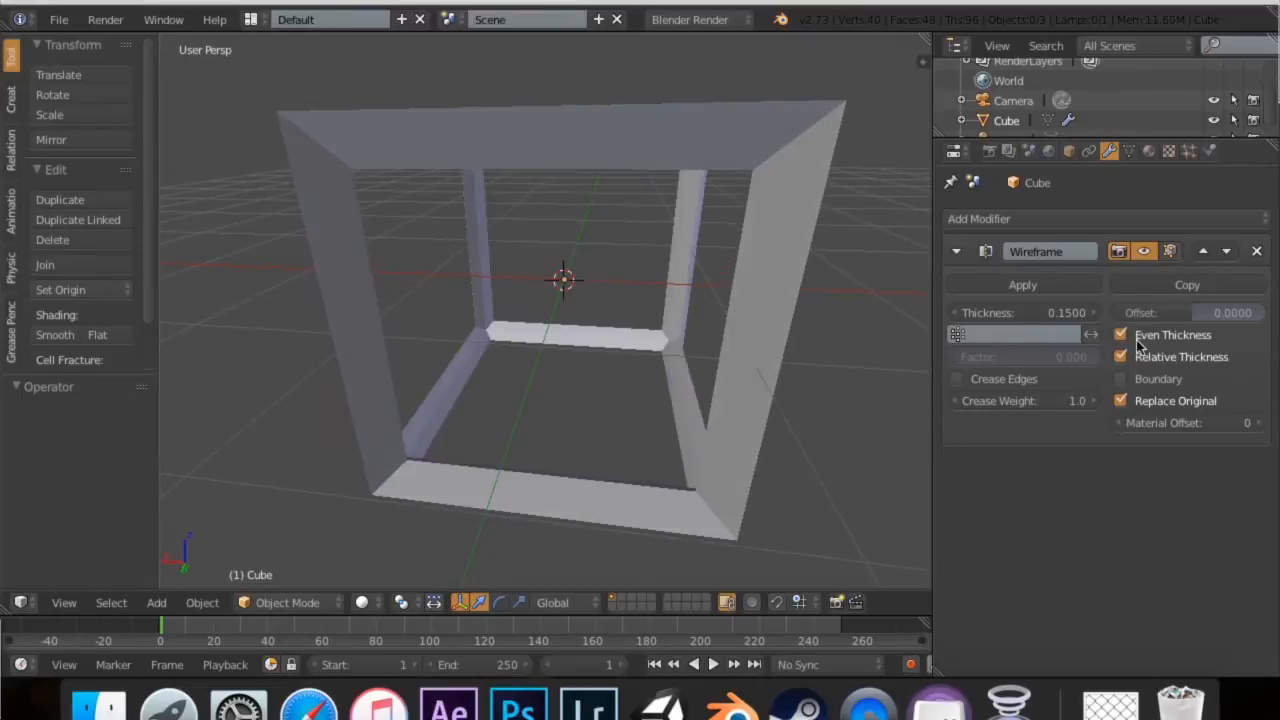
Enable Boundary edges on the wireframe and lower Crease Weight to 0.8
left_click(1120, 378)
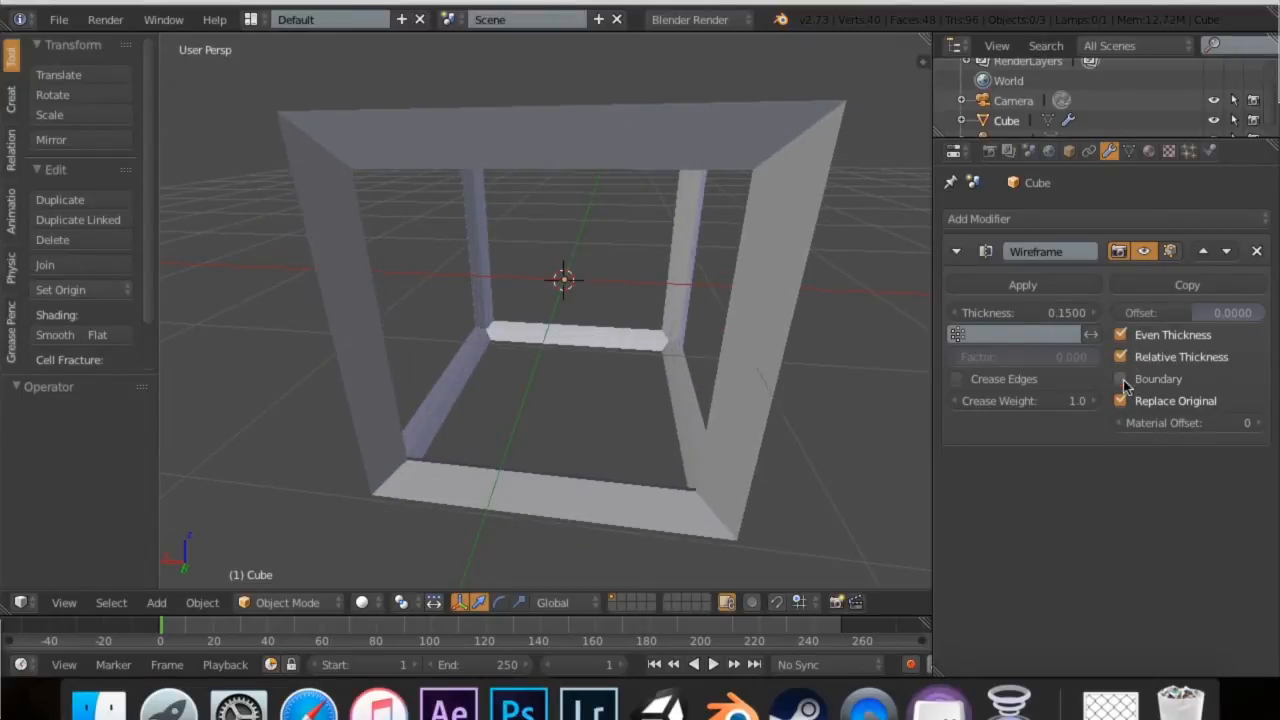
left_click(1120, 378)
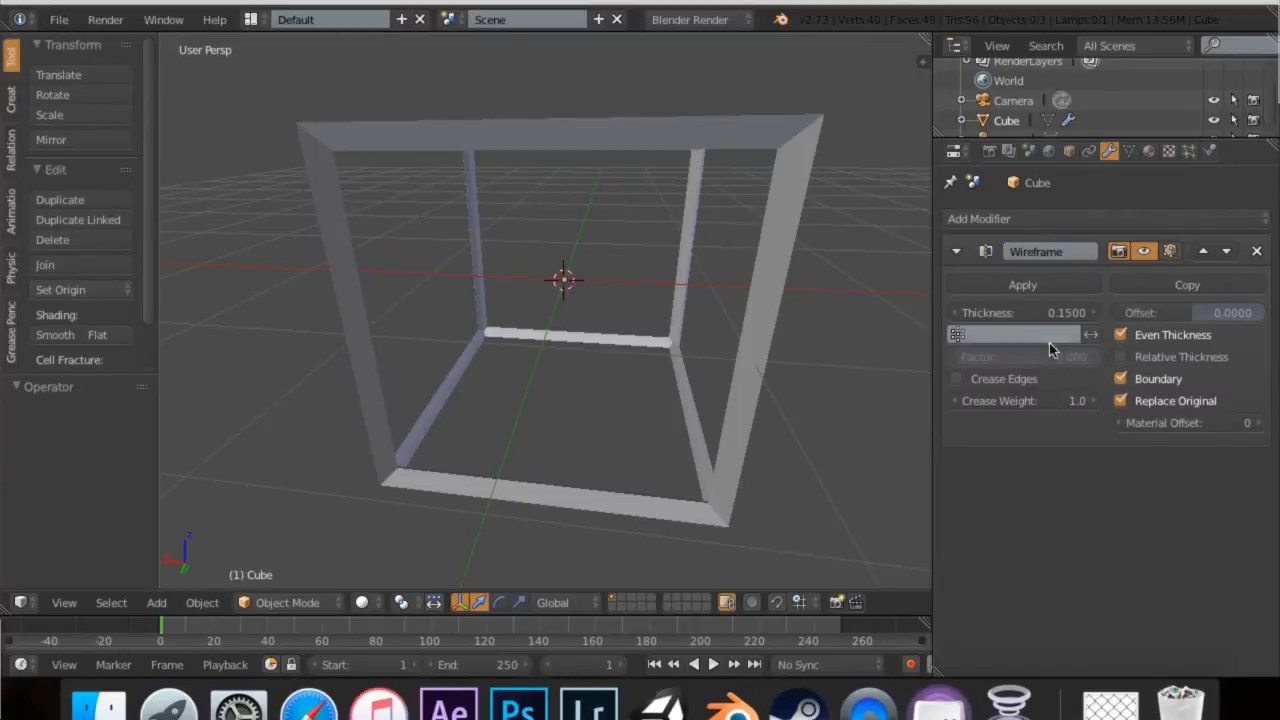
left_click(956, 378)
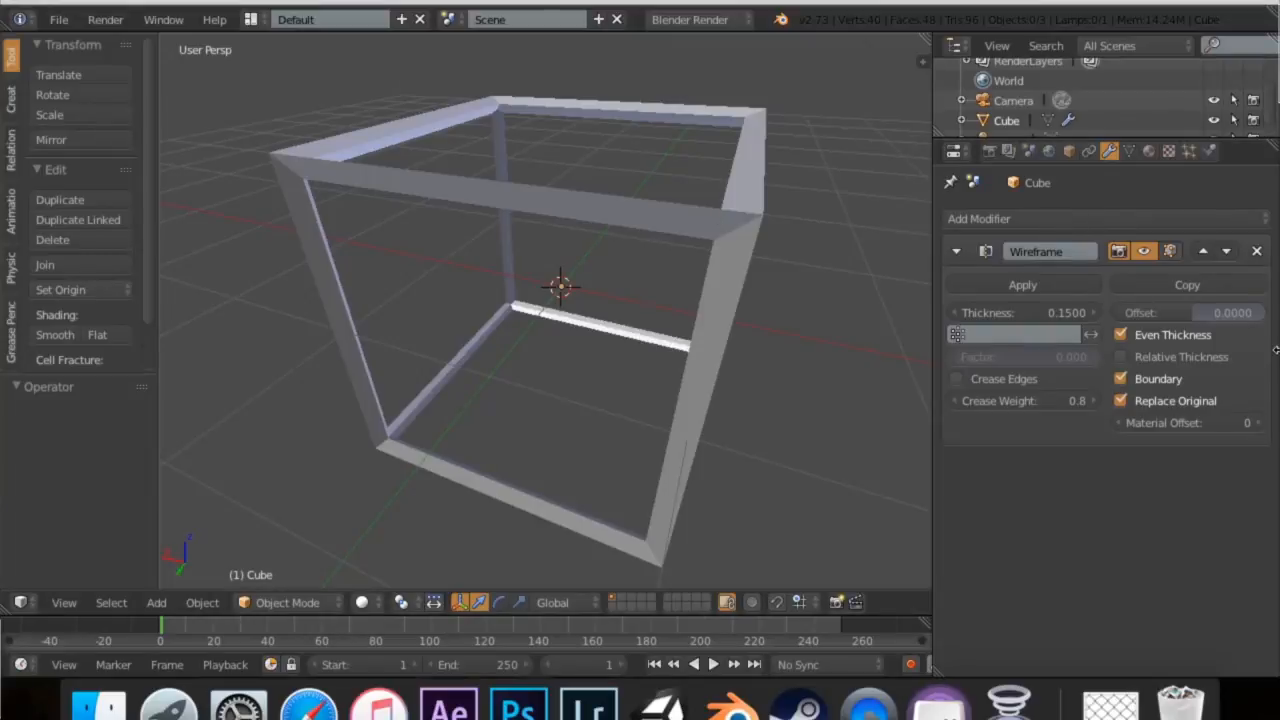
Turn off Replace Original, try shifting the wireframe Offset outward, then return it to 0.0000
left_click(1120, 400)
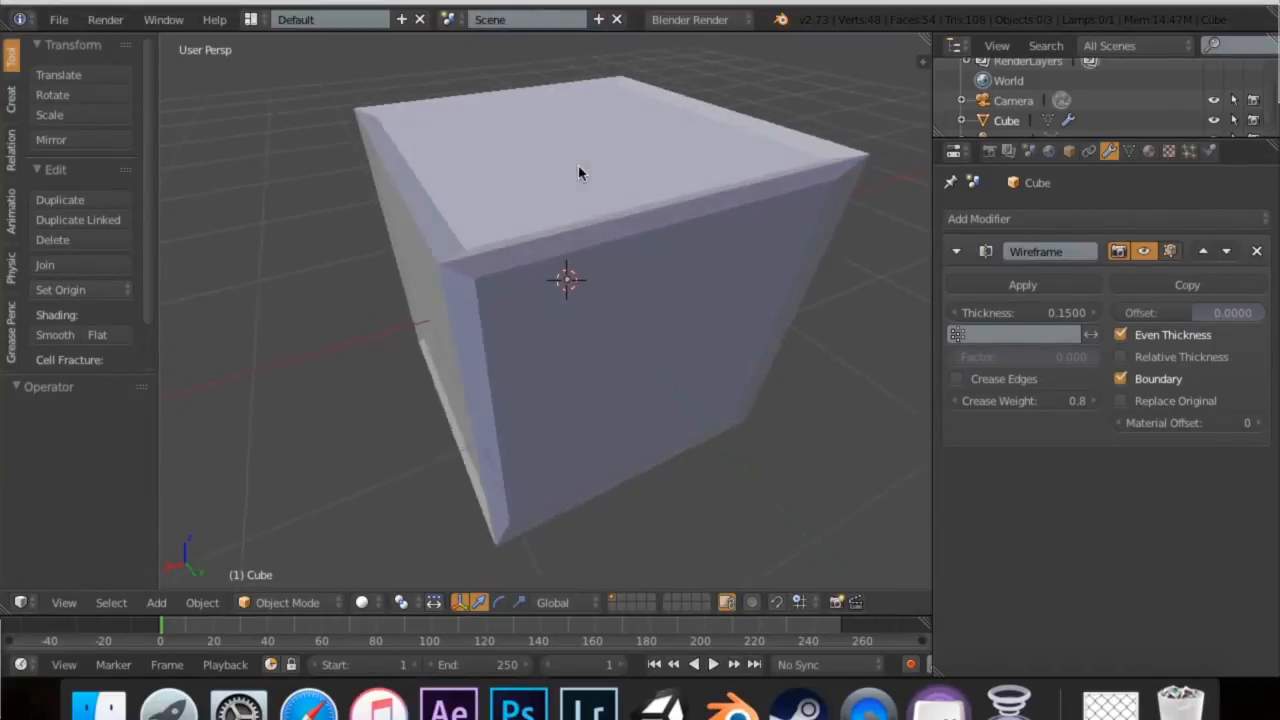
left_click_drag(580, 170, 556, 284)
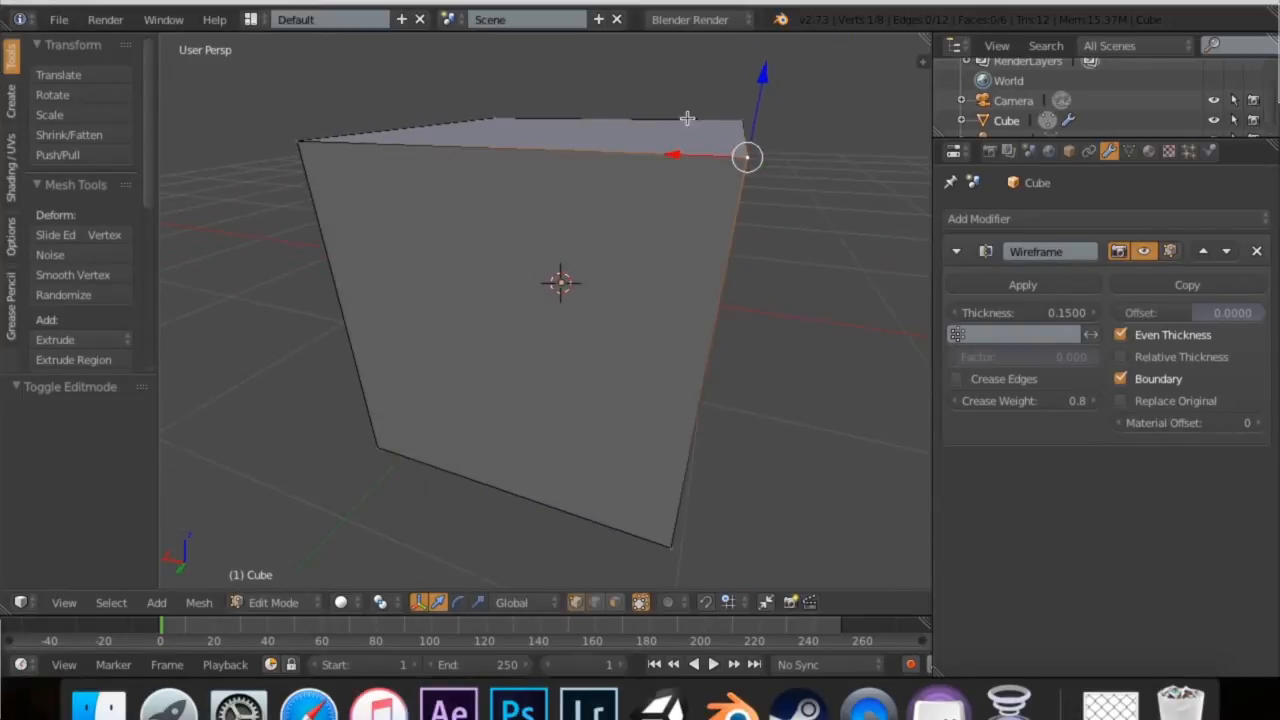
left_click_drag(748, 156, 730, 56)
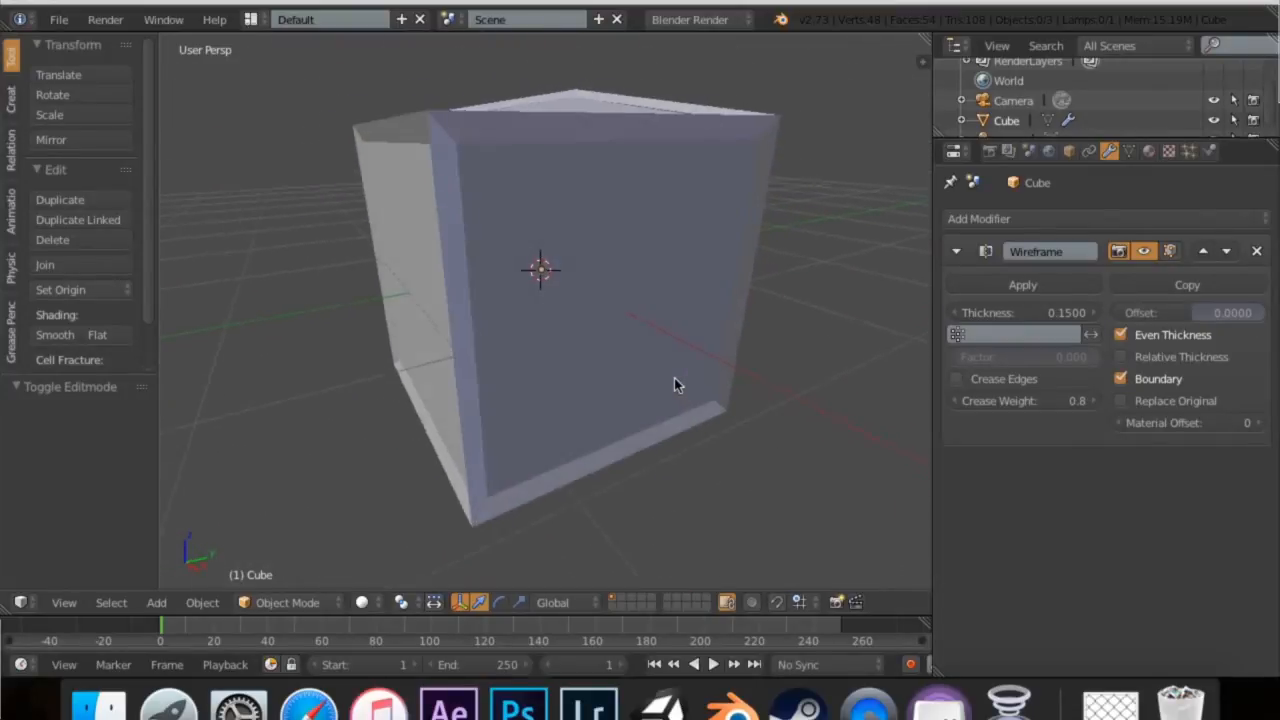
left_click_drag(676, 384, 660, 400)
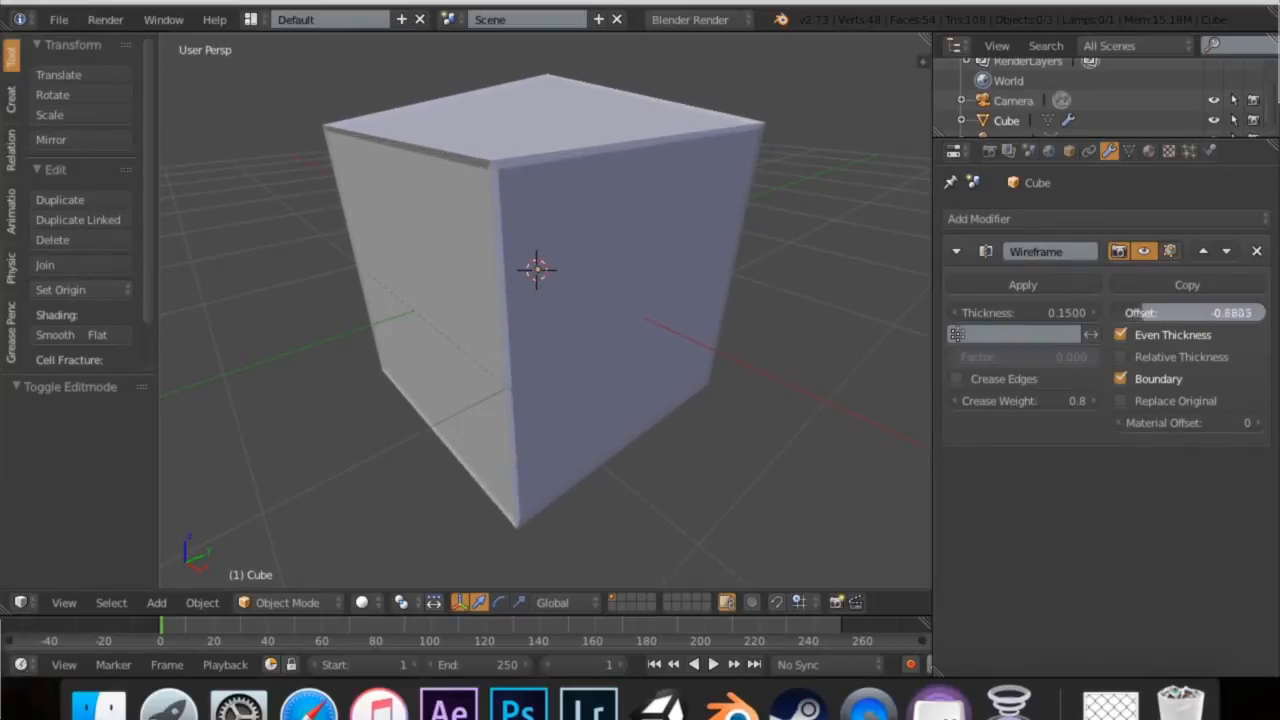
left_click_drag(1200, 312, 1230, 312)
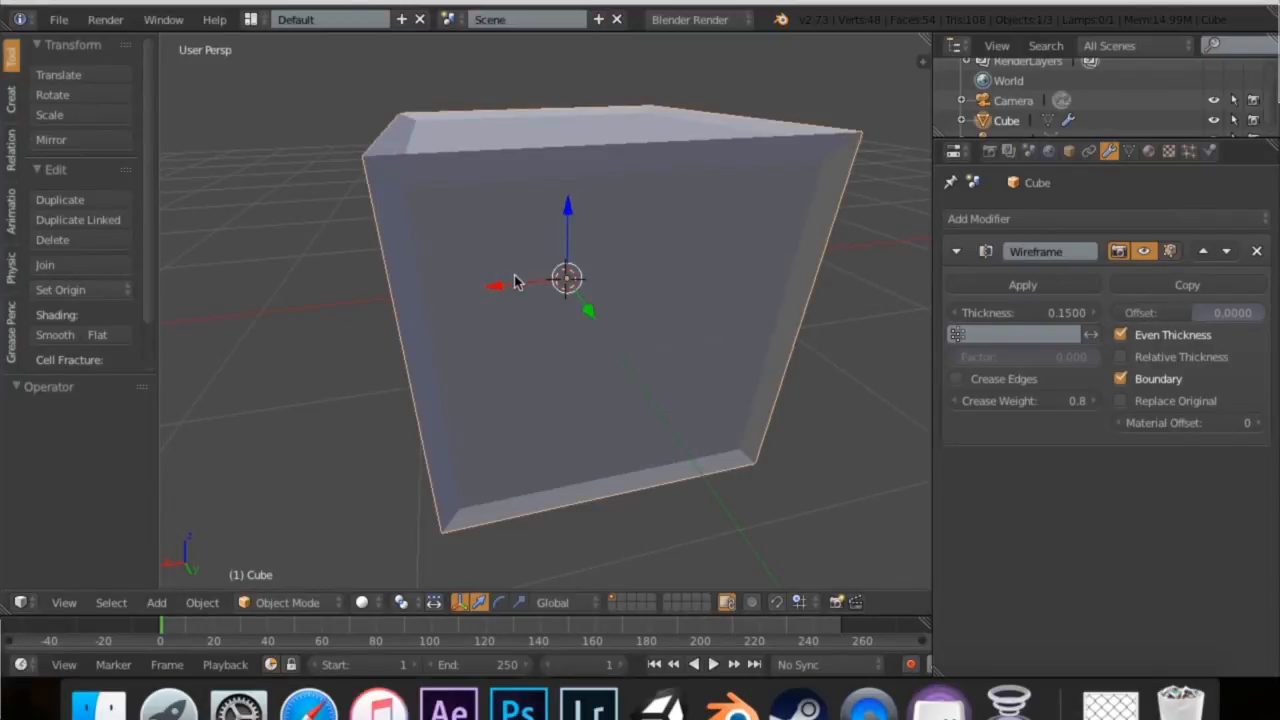
Add a Monkey mesh from the Add menu beside the cube
left_click(156, 602)
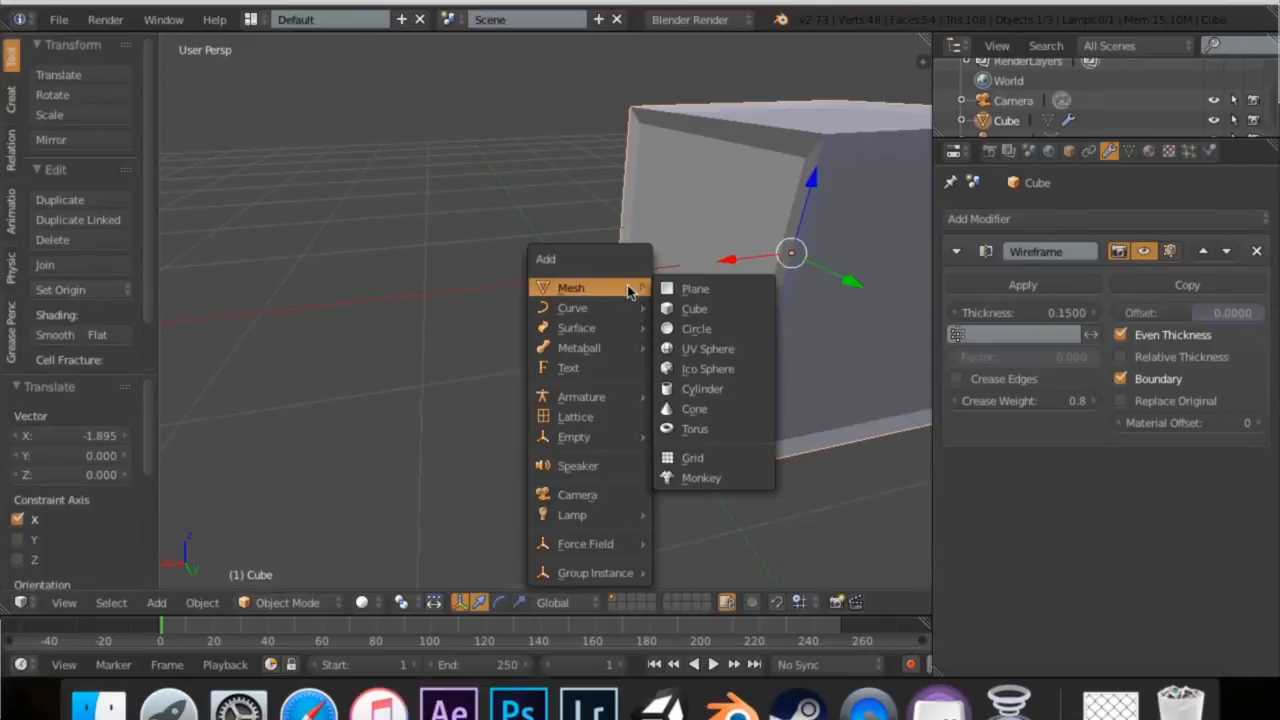
left_click(700, 476)
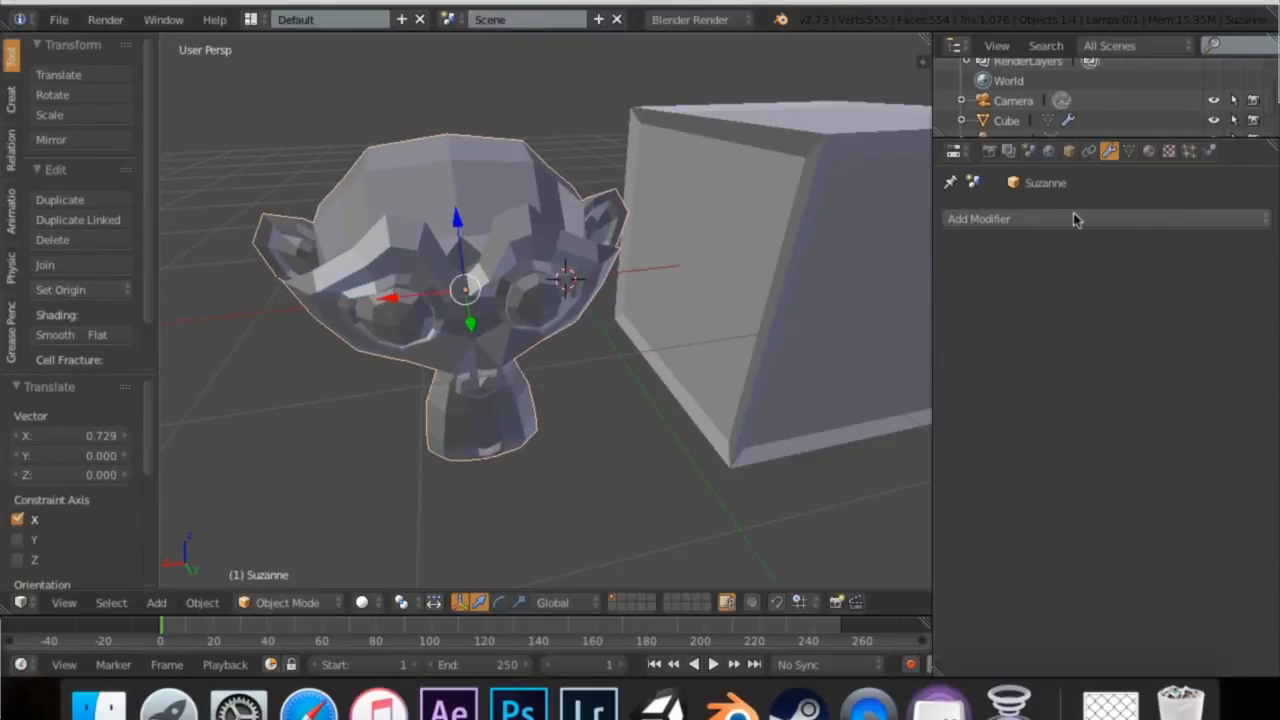
Add a Wireframe modifier to Suzanne with Replace Original off, orbiting to inspect it
left_click(978, 218)
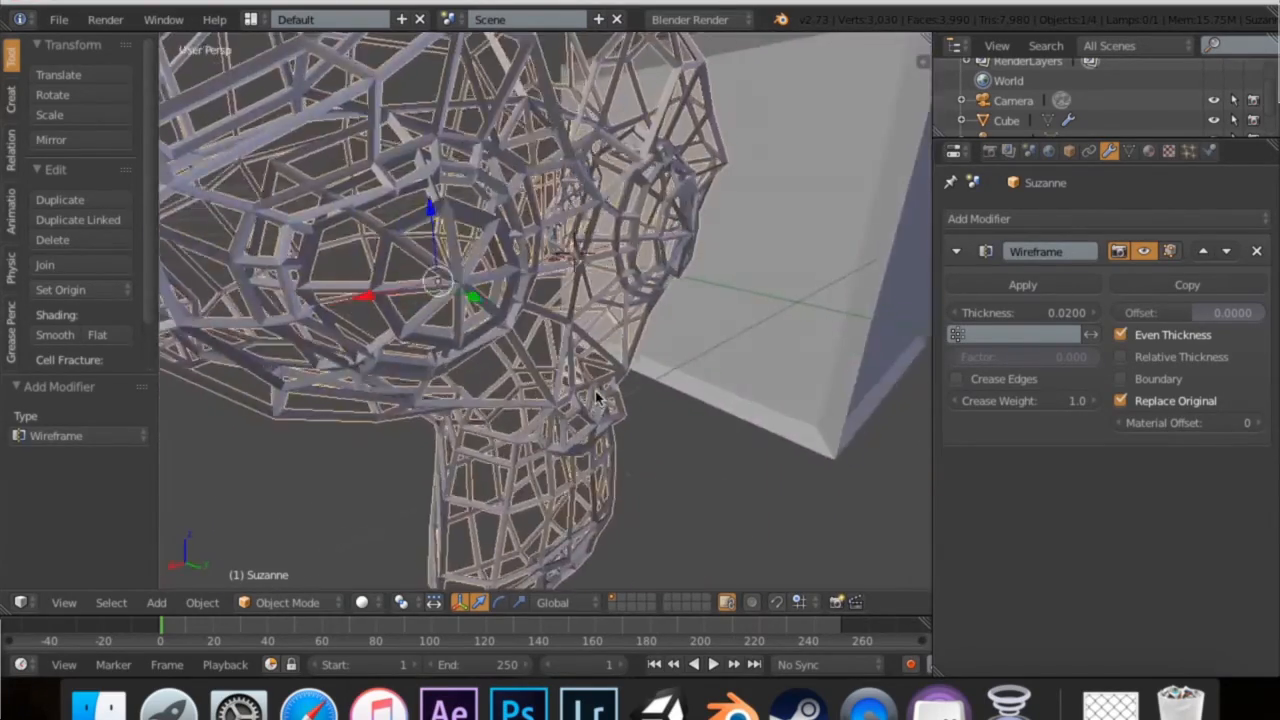
scroll("down", 3)
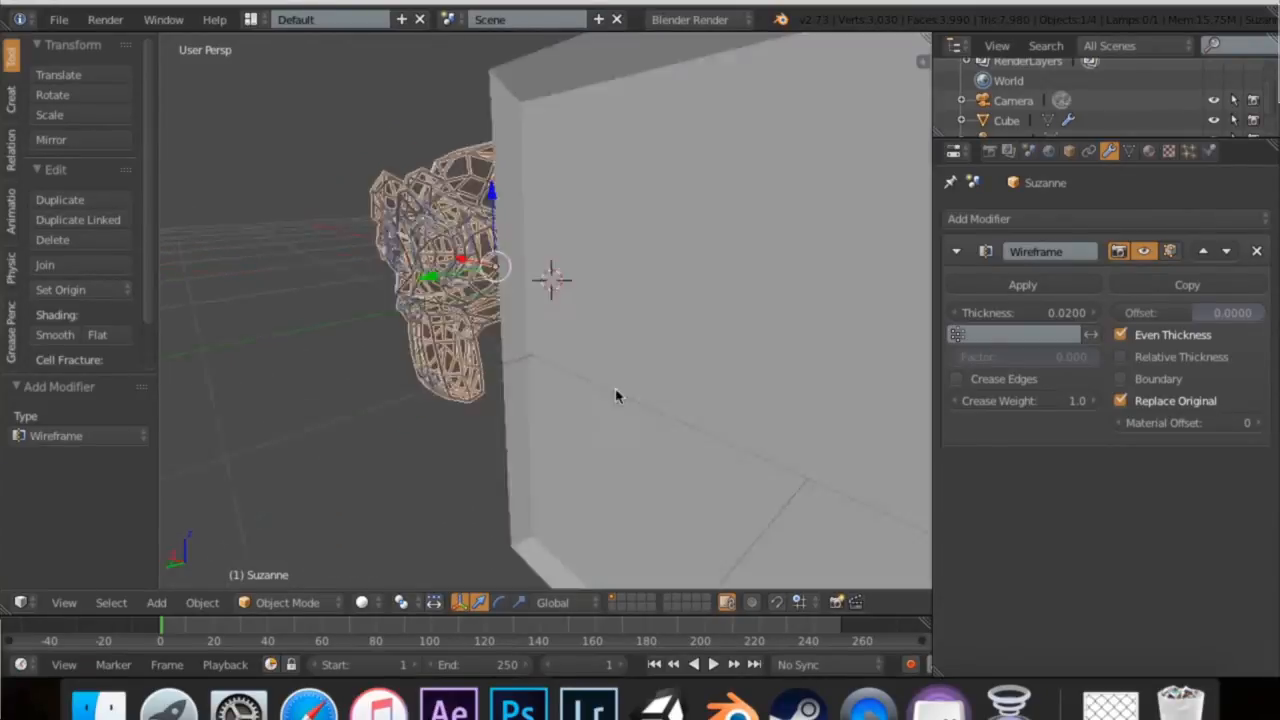
left_click(1120, 400)
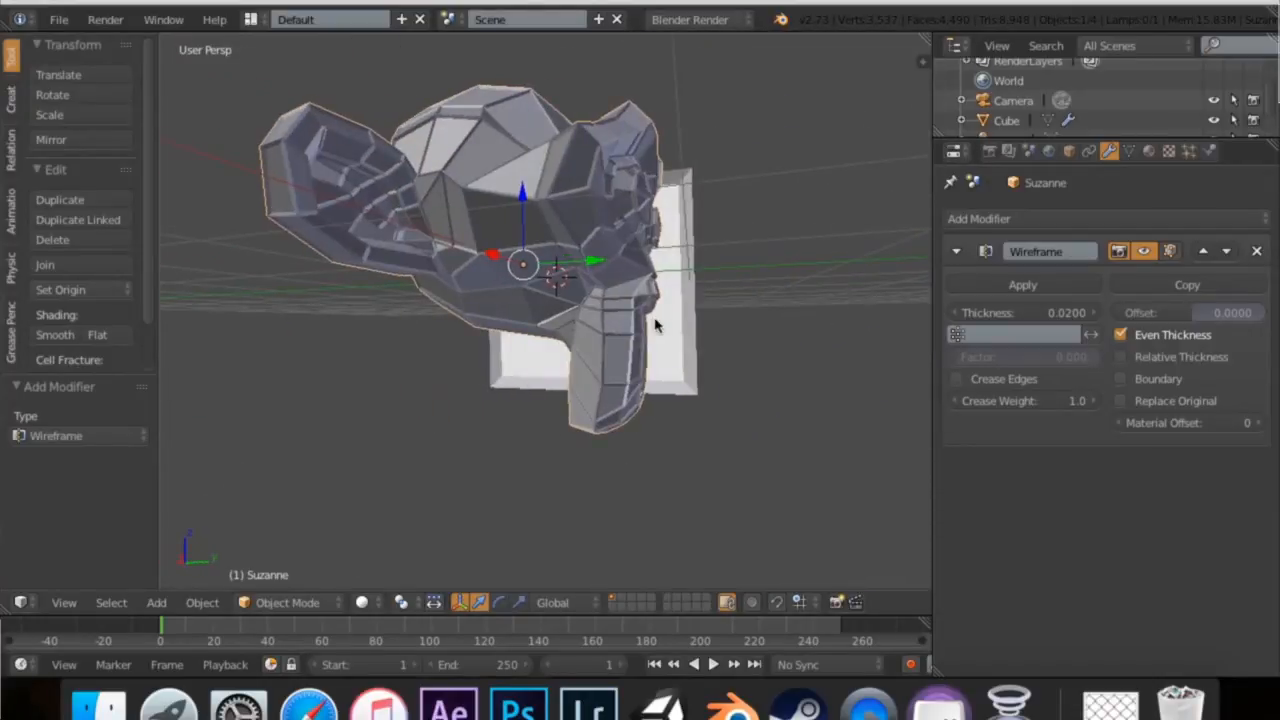
left_click_drag(520, 260, 656, 320)
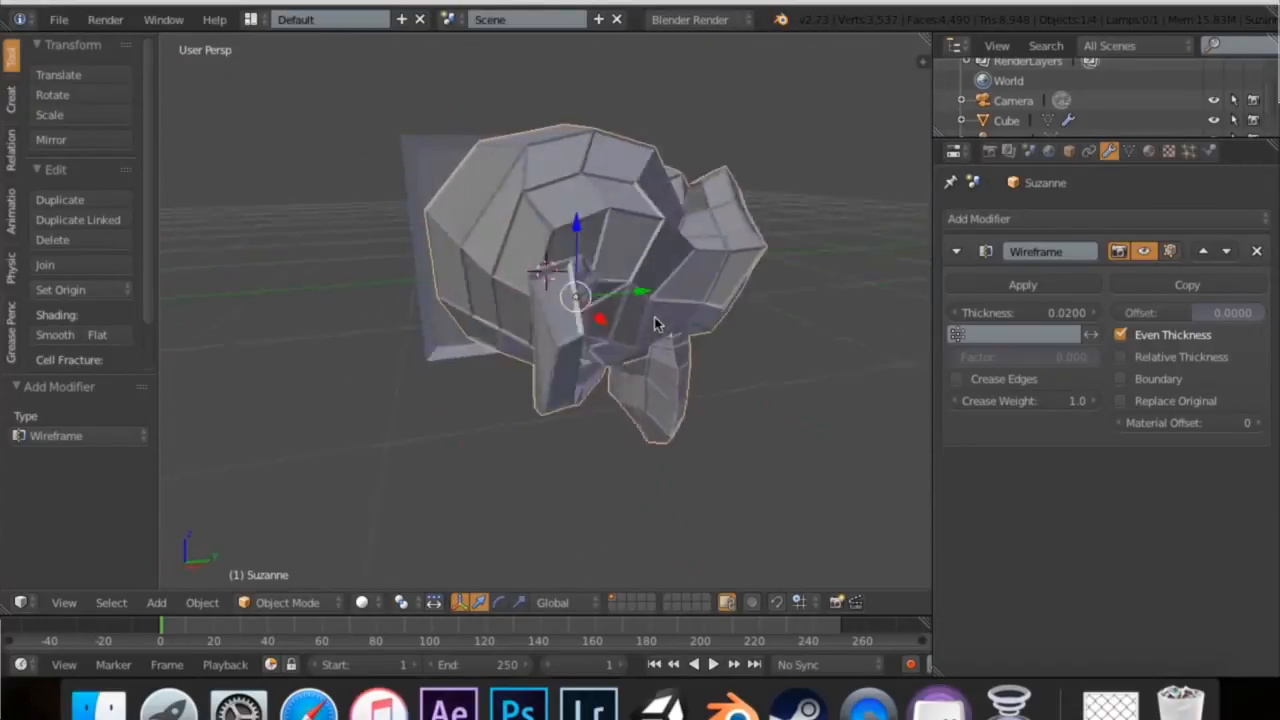
left_click_drag(656, 324, 700, 336)
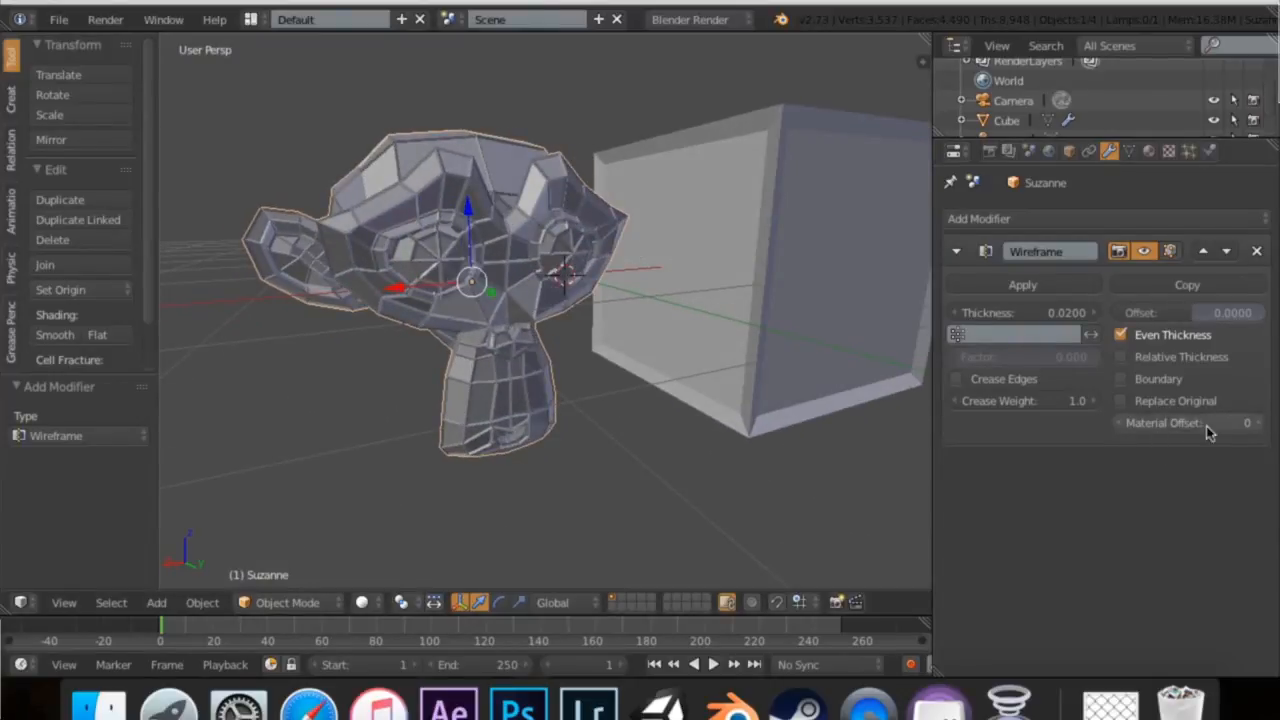
Set Material.001 diffuse to blue and add a second slot with black Material.002
left_click(1260, 422)
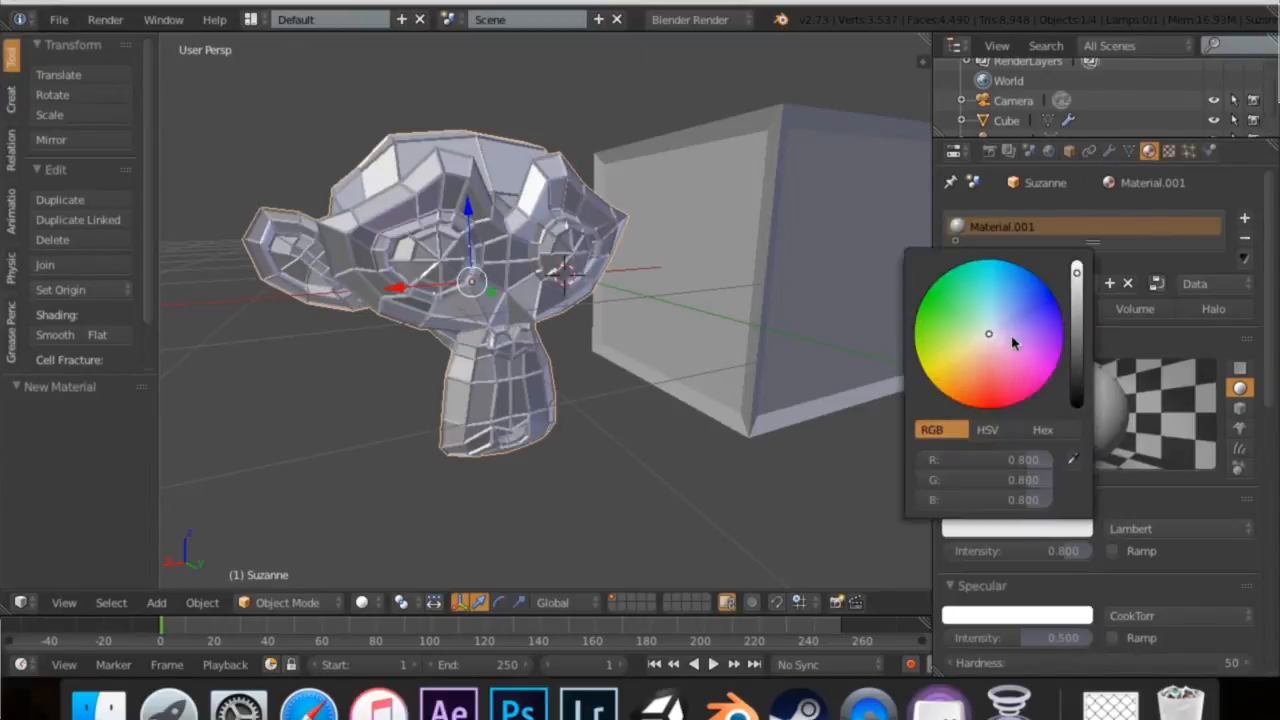
left_click(1060, 320)
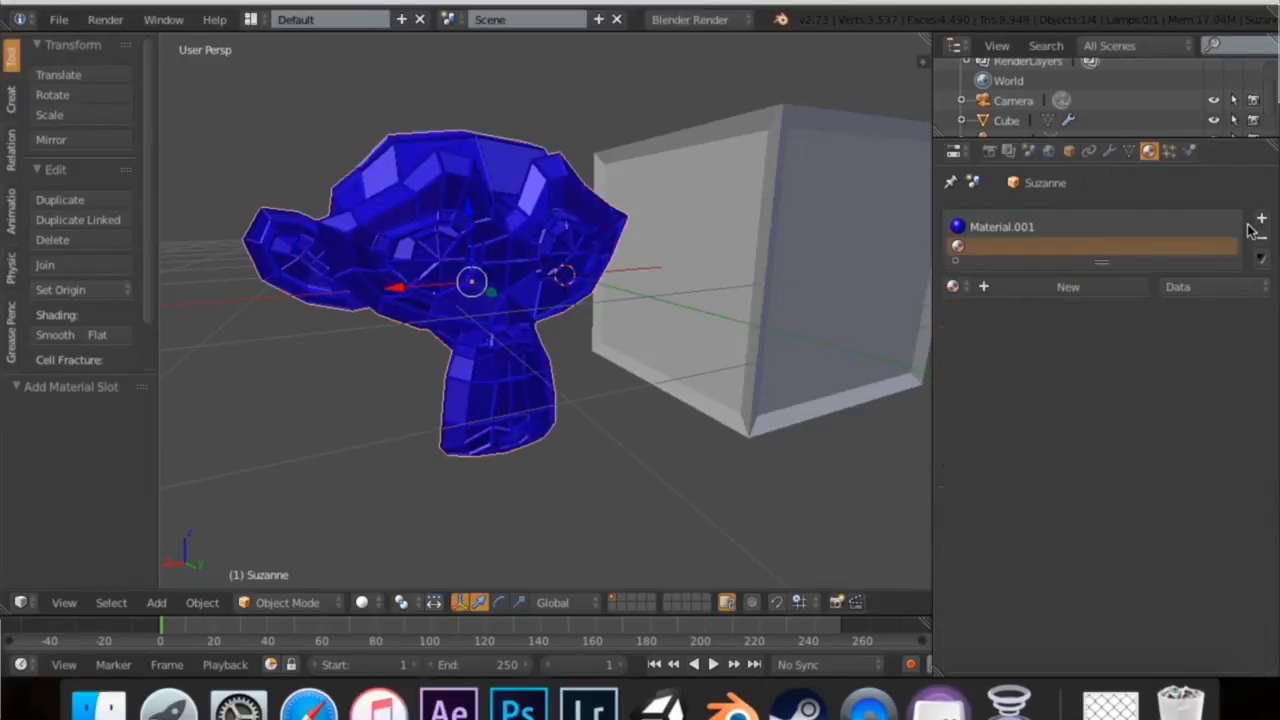
left_click(1244, 218)
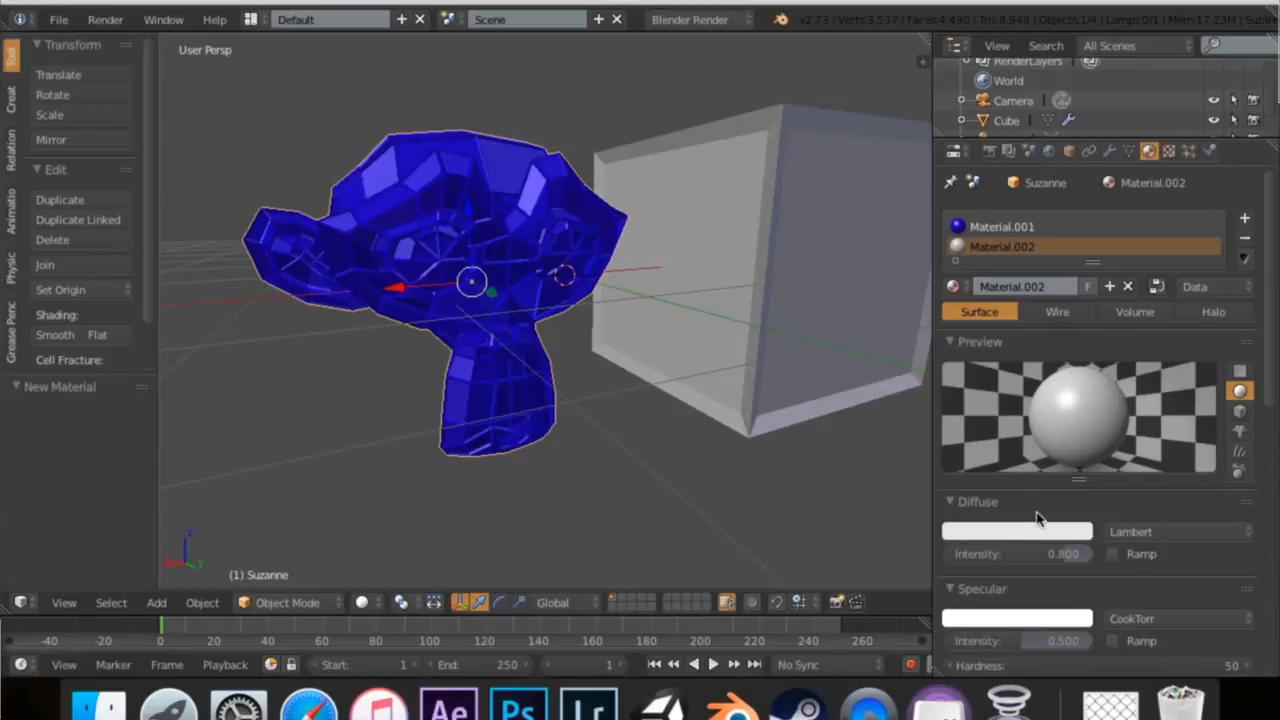
left_click(1016, 532)
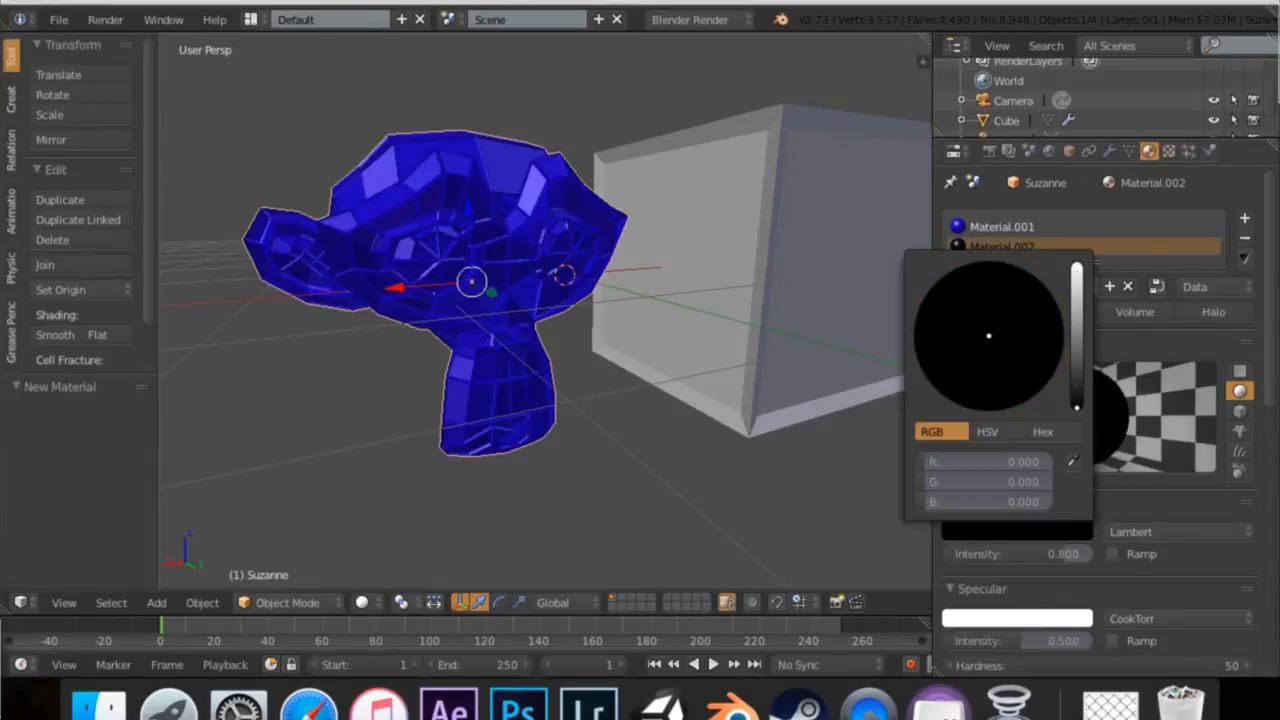
left_click(1108, 152)
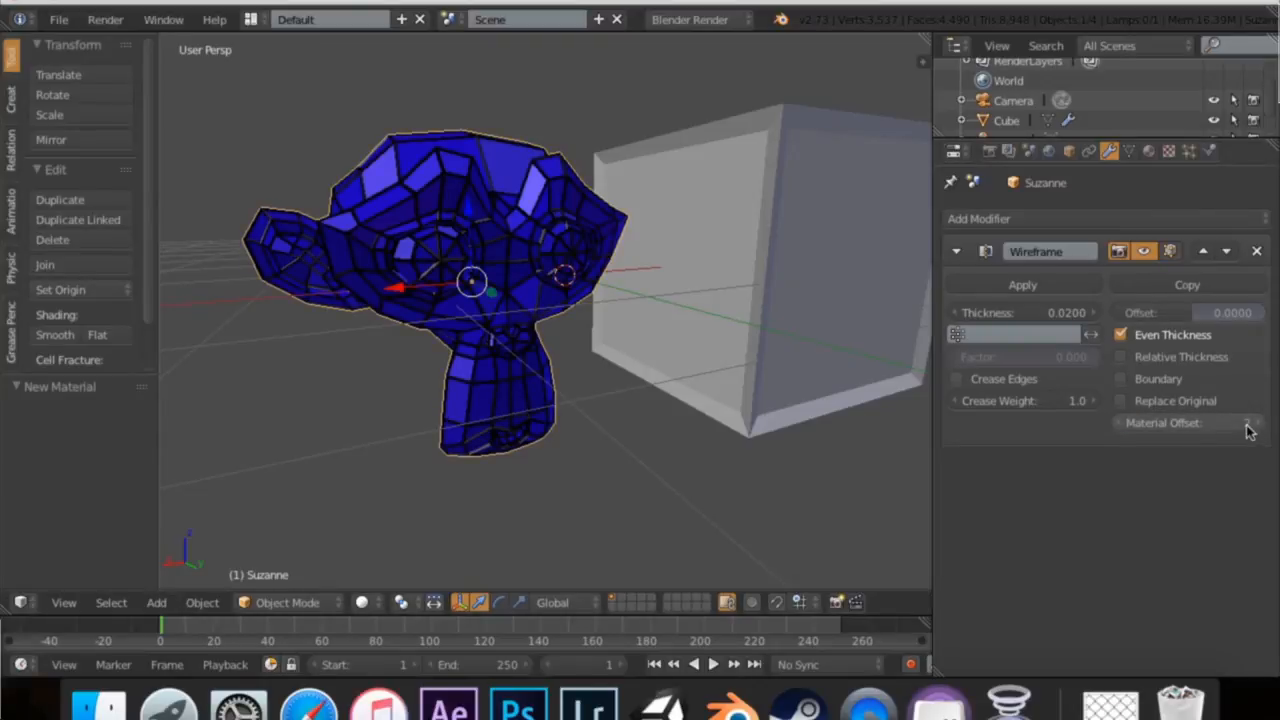
Raise the Wireframe Material Offset so edges use Material.002, then return to its settings
left_click(1248, 422)
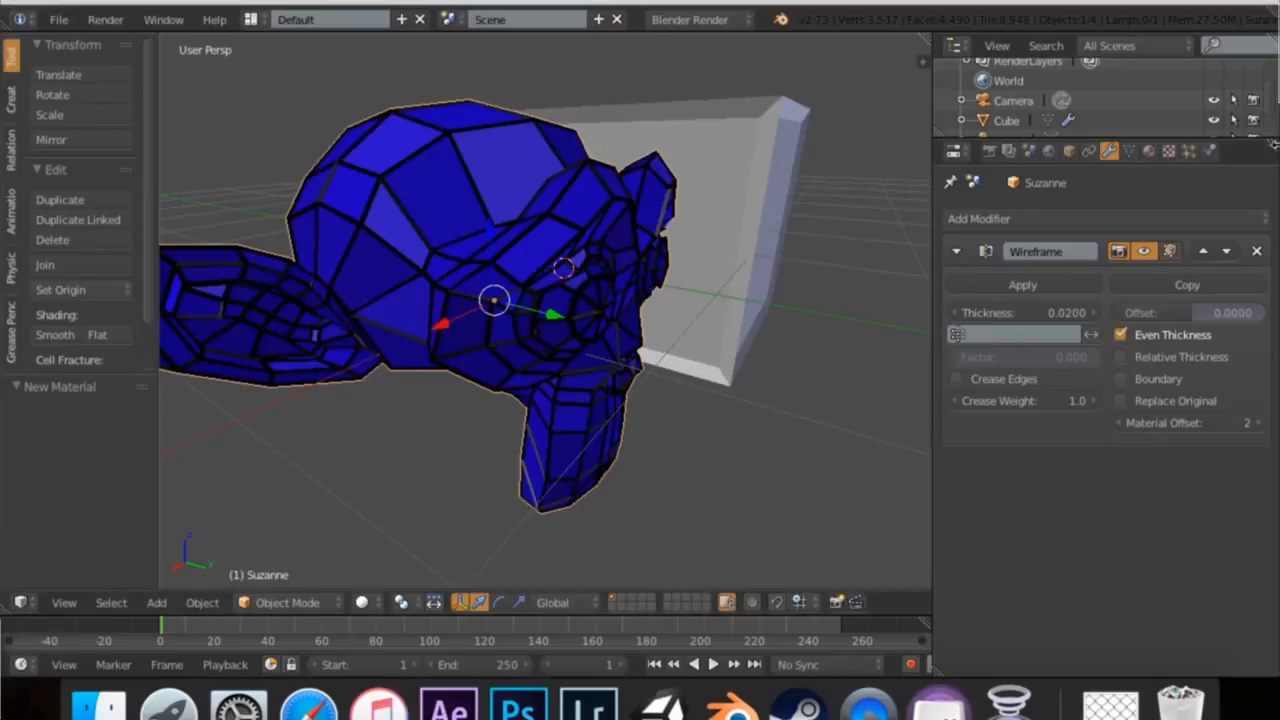
left_click(1148, 152)
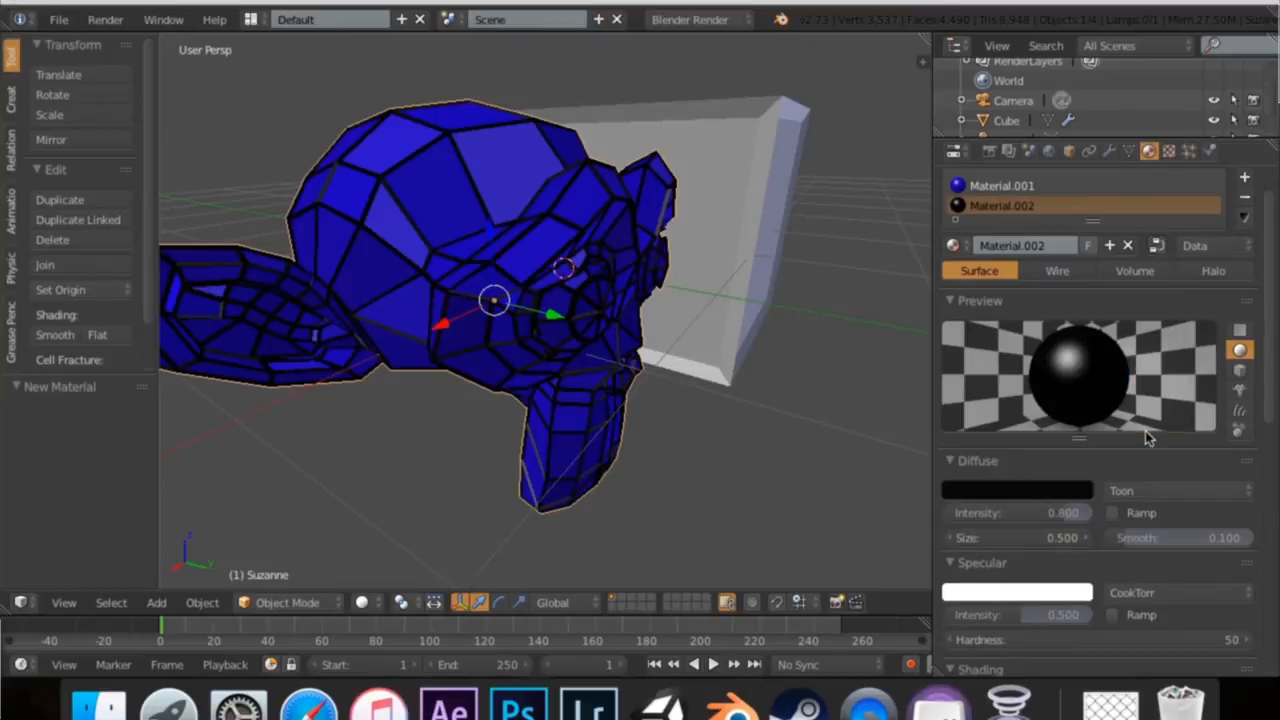
Try Minnaert on the black edge material's diffuse model, then choose Fresnel
left_click(1180, 490)
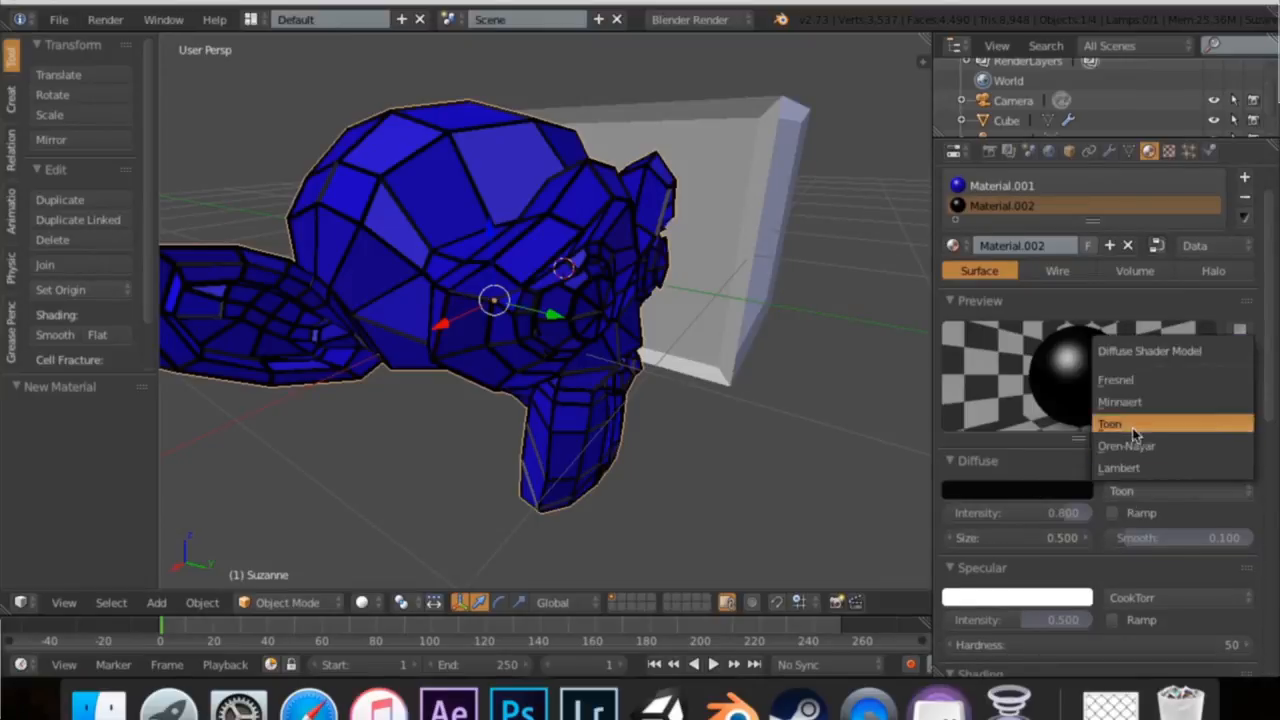
left_click(1120, 400)
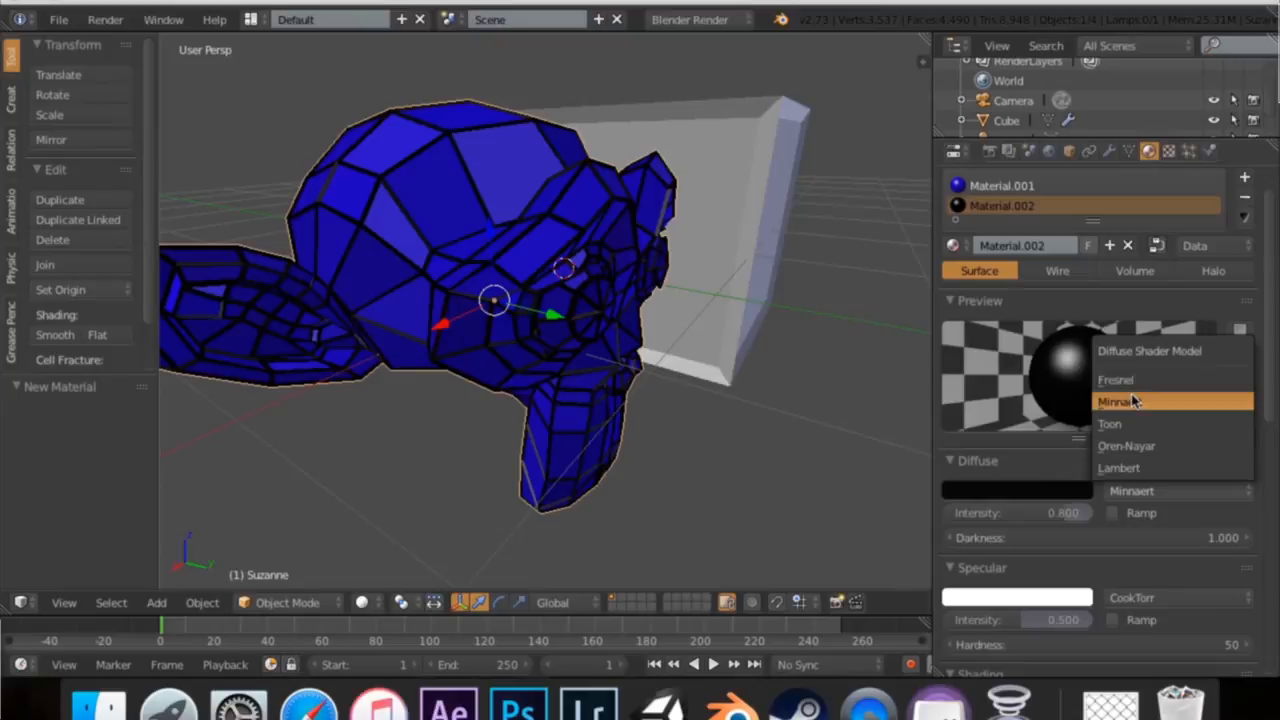
left_click(1116, 380)
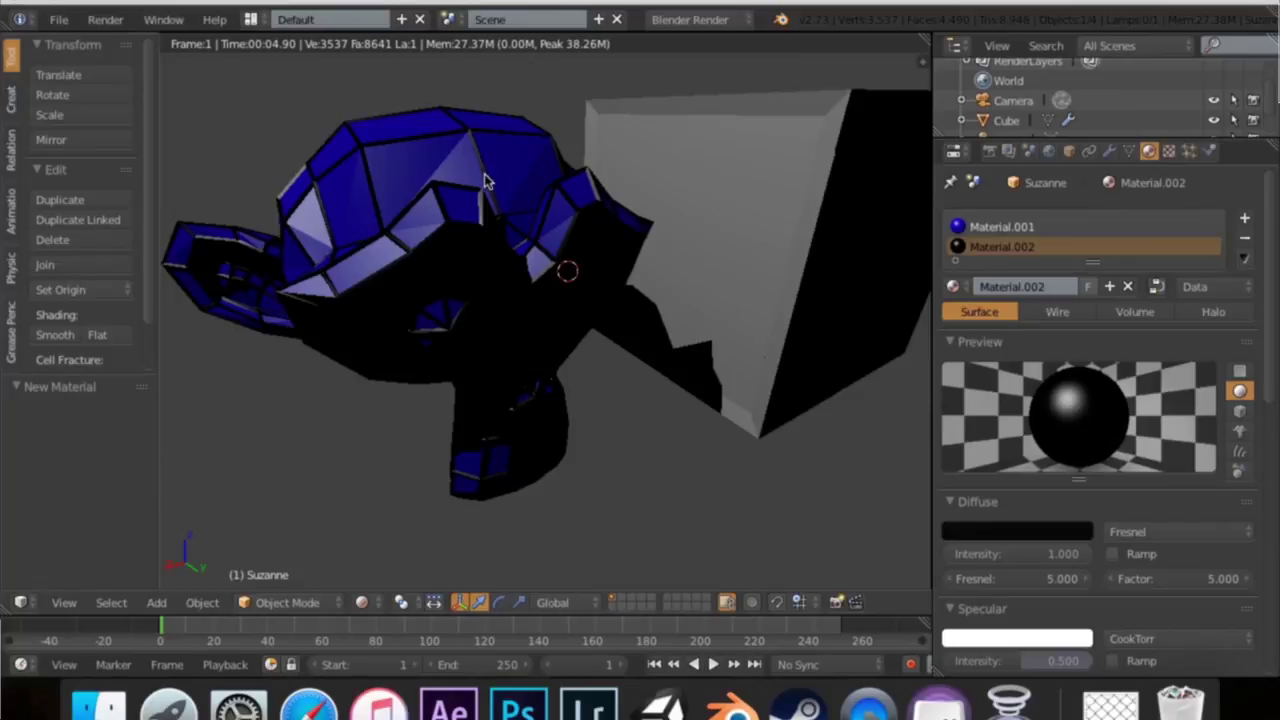
mouse_move(448, 256)
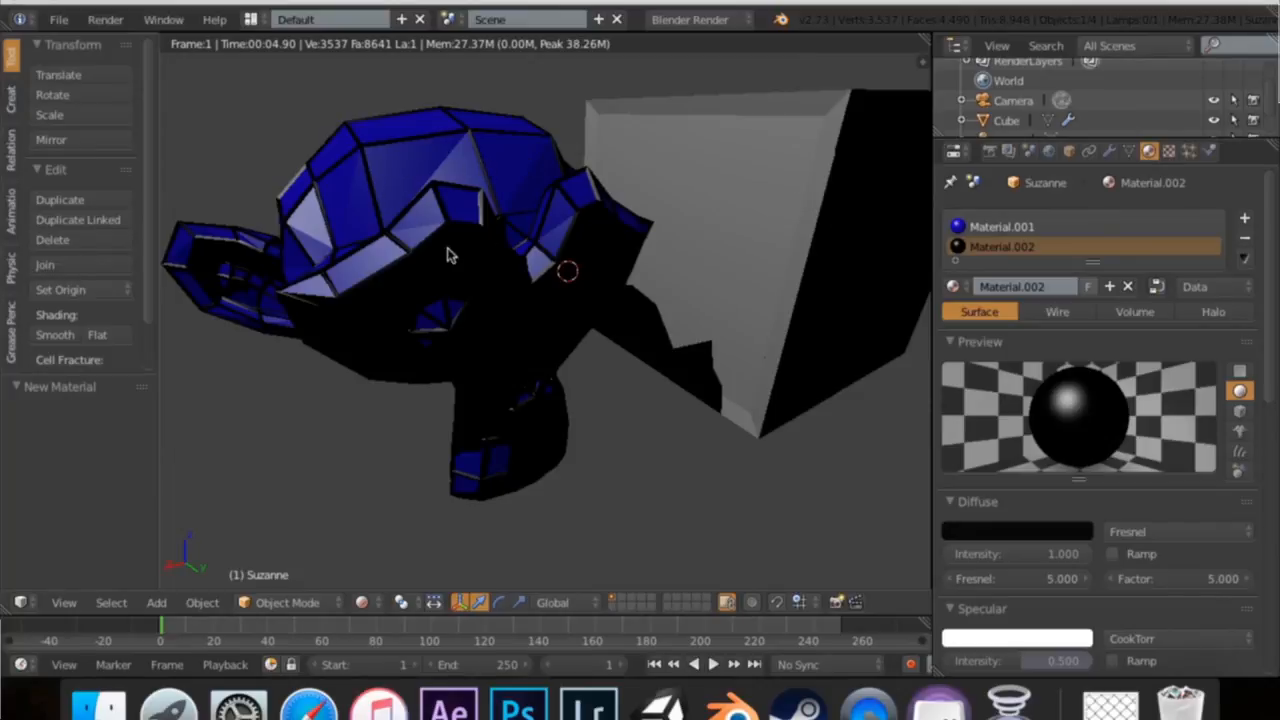
mouse_move(1244, 248)
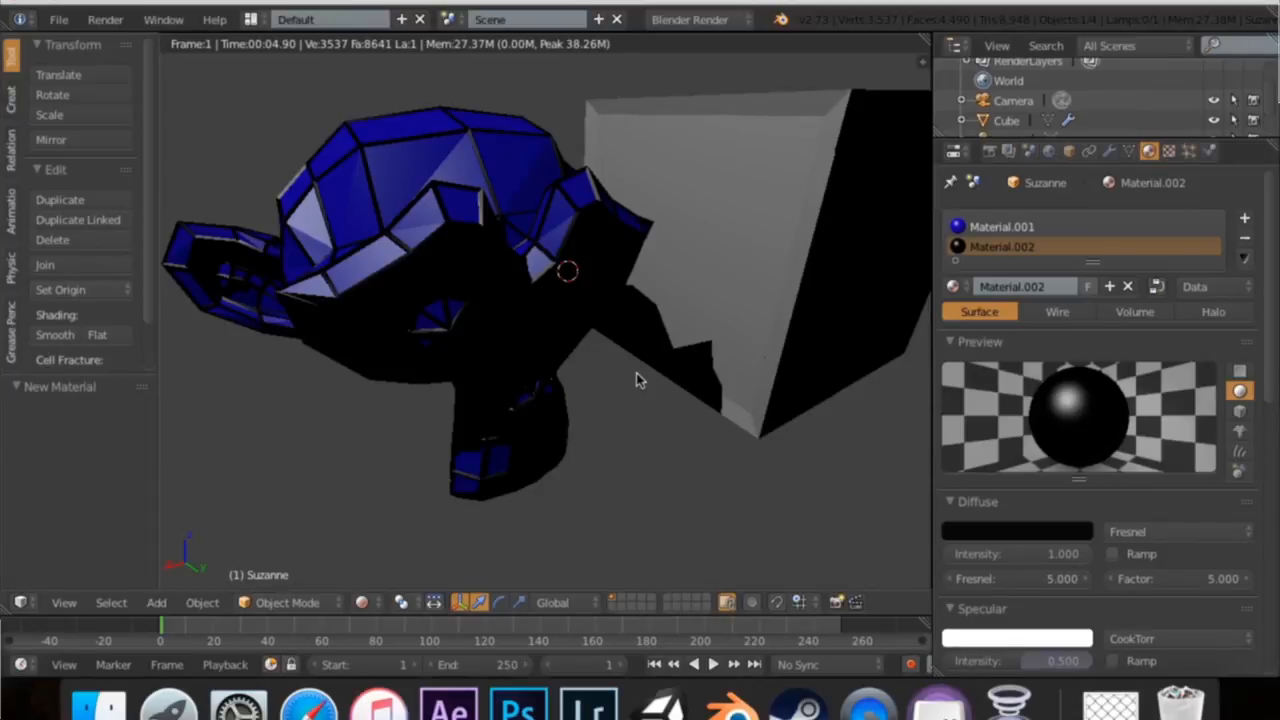
mouse_move(364, 116)
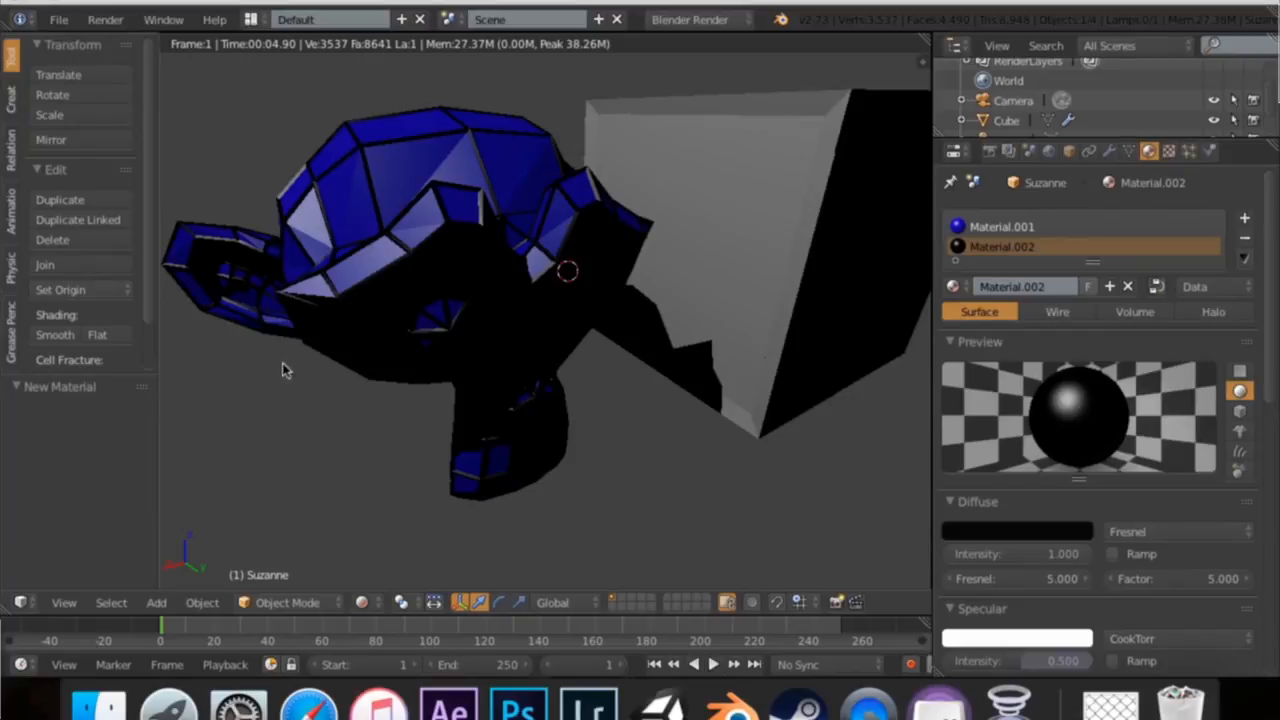
Enter Edit Mode on Suzanne with Tab
key("Tab")
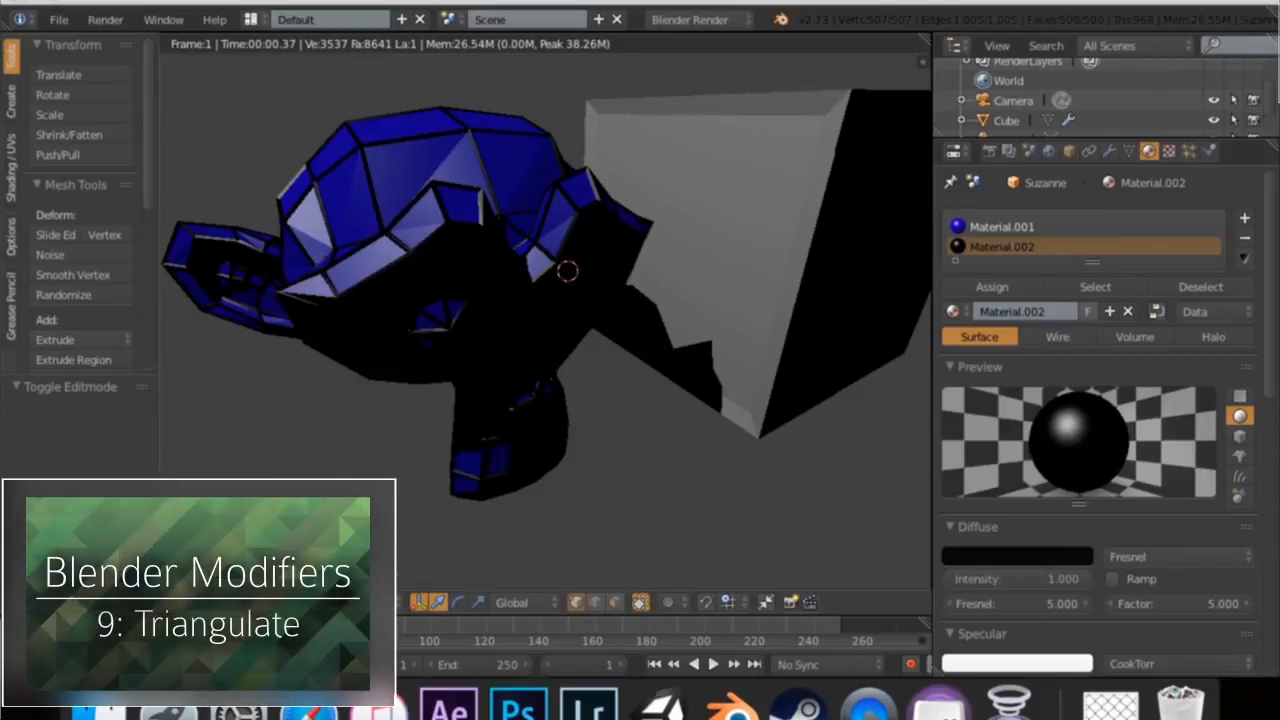
mouse_move(848, 442)
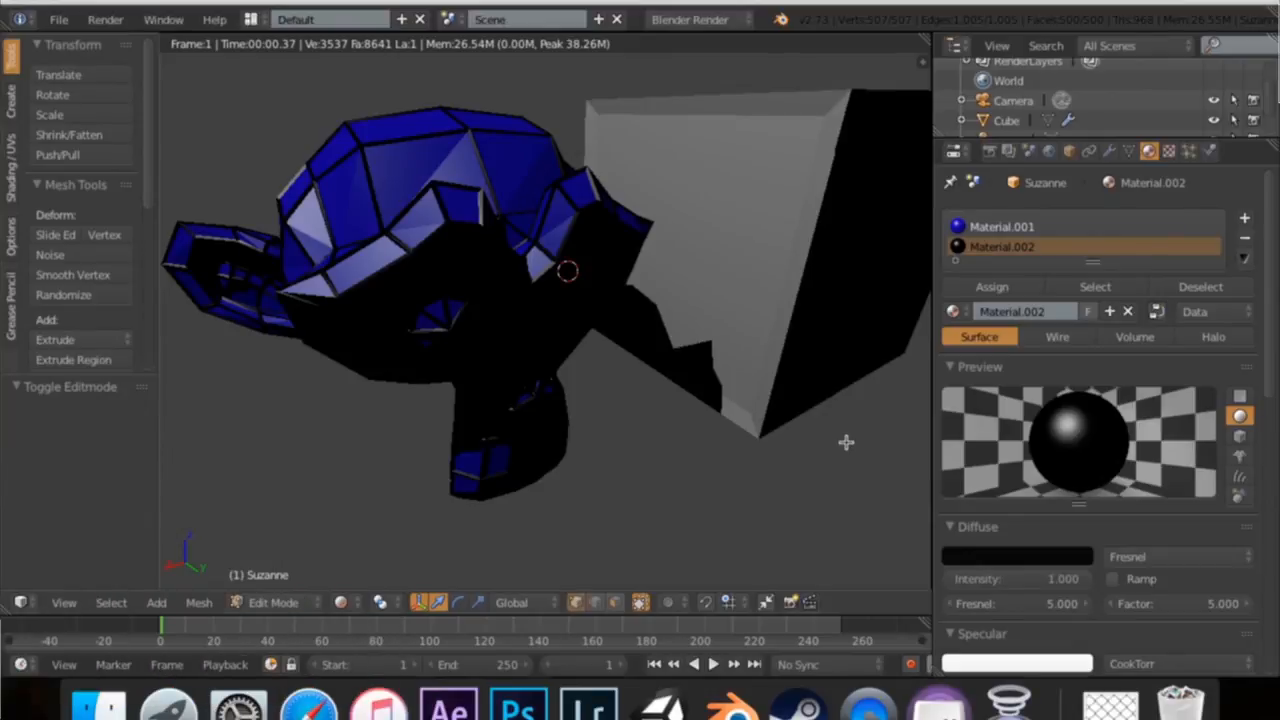
mouse_move(726, 98)
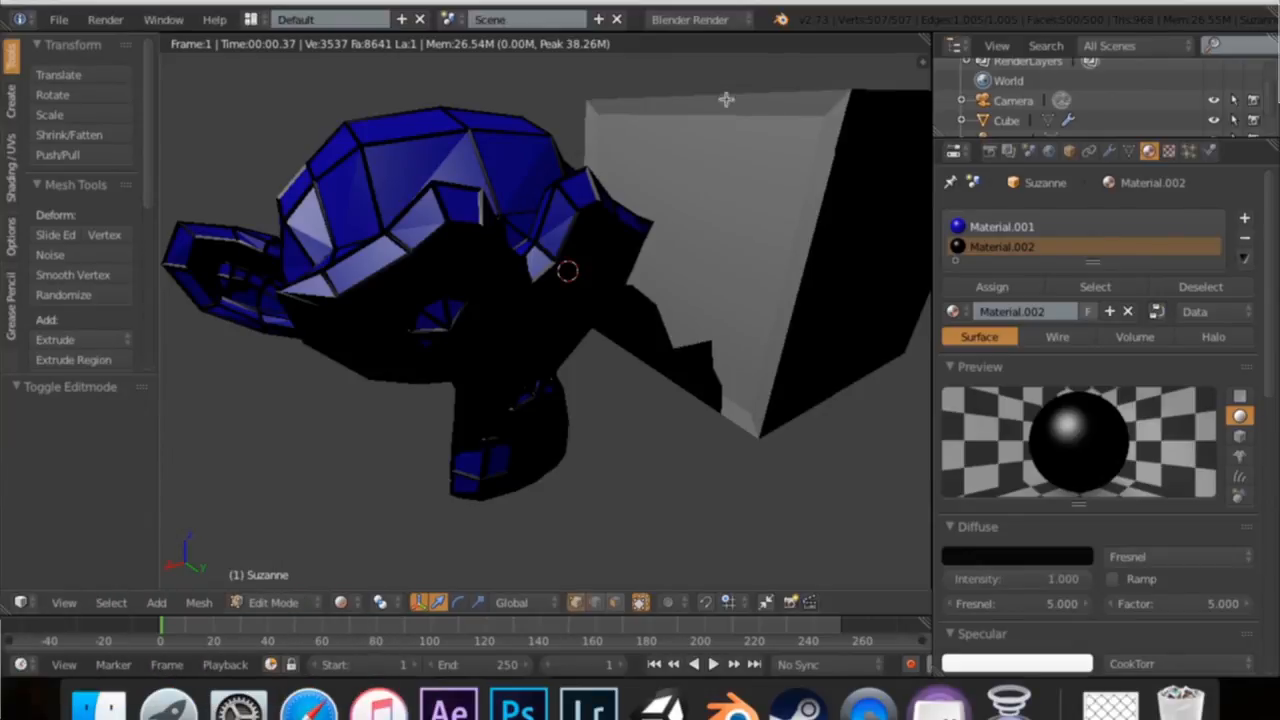